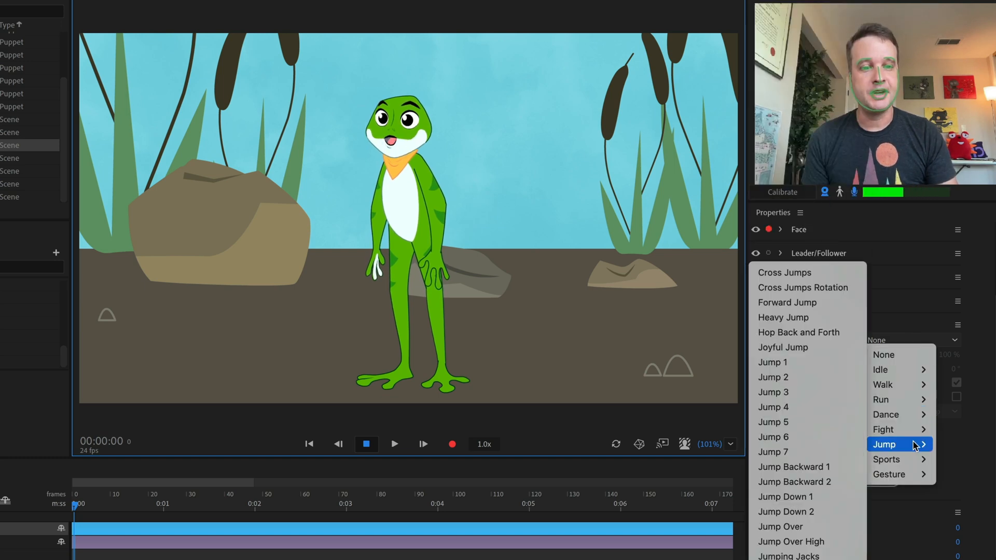
Browse the frog's Jump and Idle motions in the Motion Library dropdown.
left_click(798, 331)
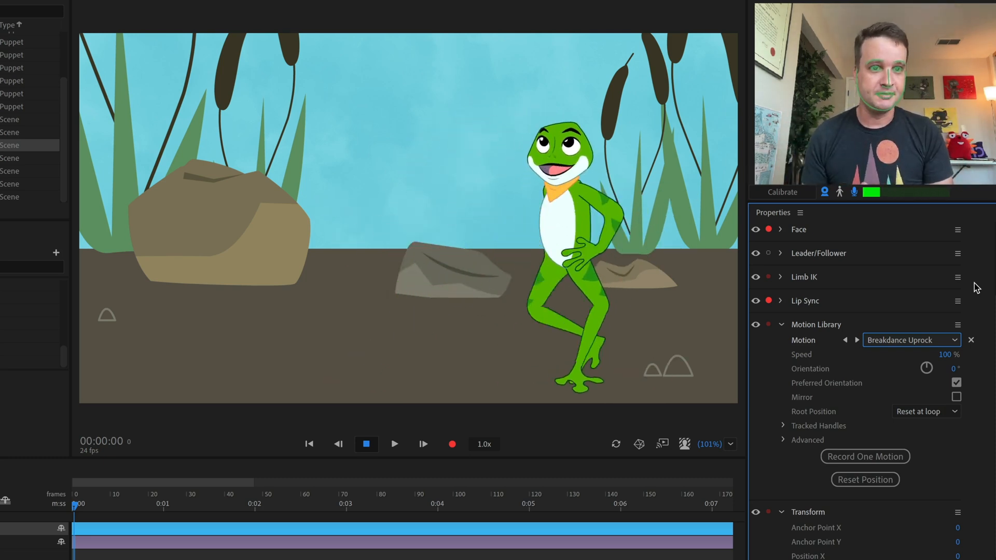
left_click(909, 340)
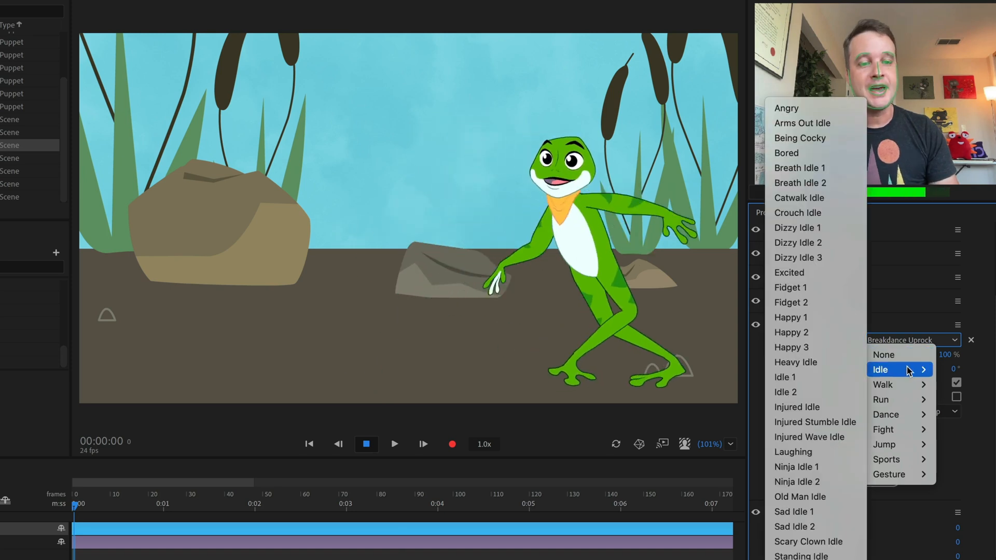
left_click(800, 182)
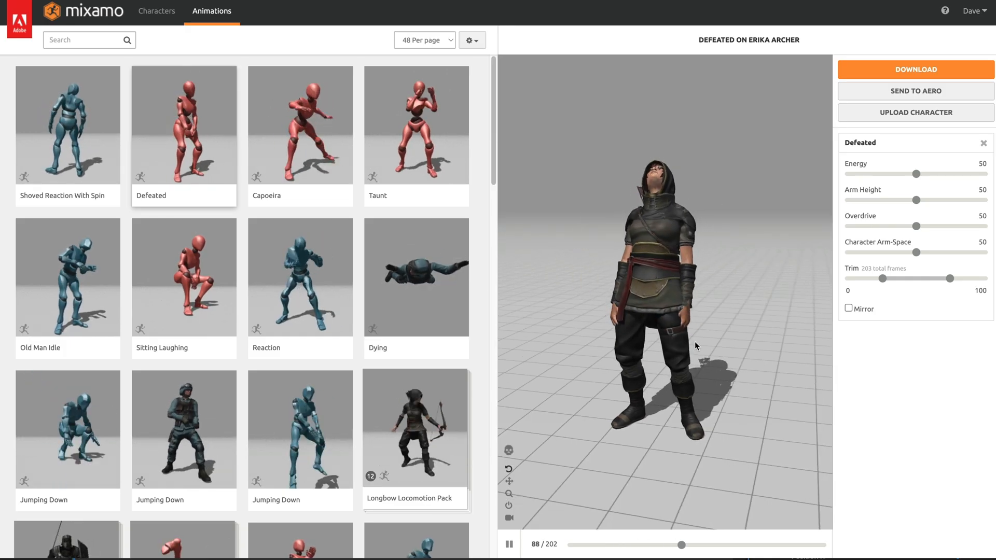
Preview the Dying animation on Erika Archer, then go to the example puppets page.
left_click(415, 277)
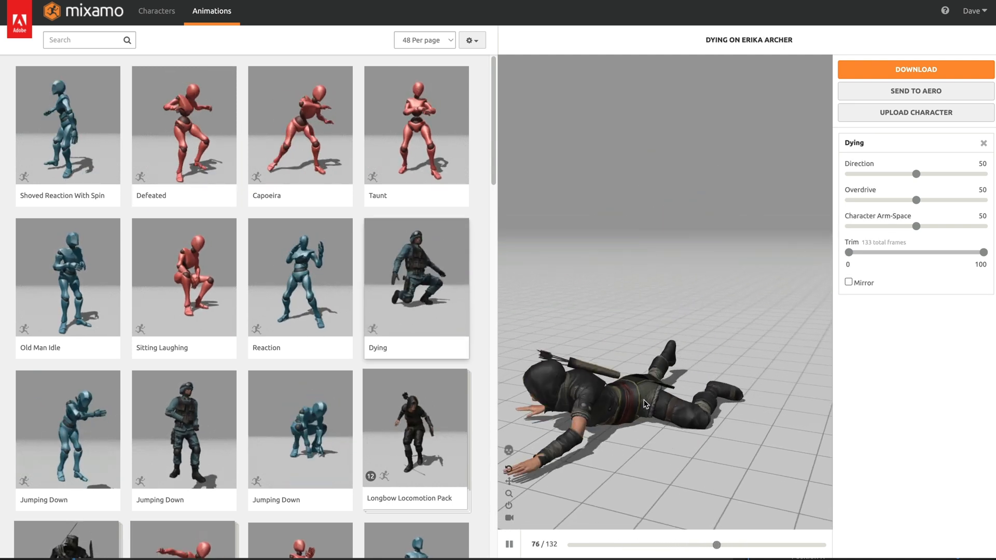
left_click(68, 157)
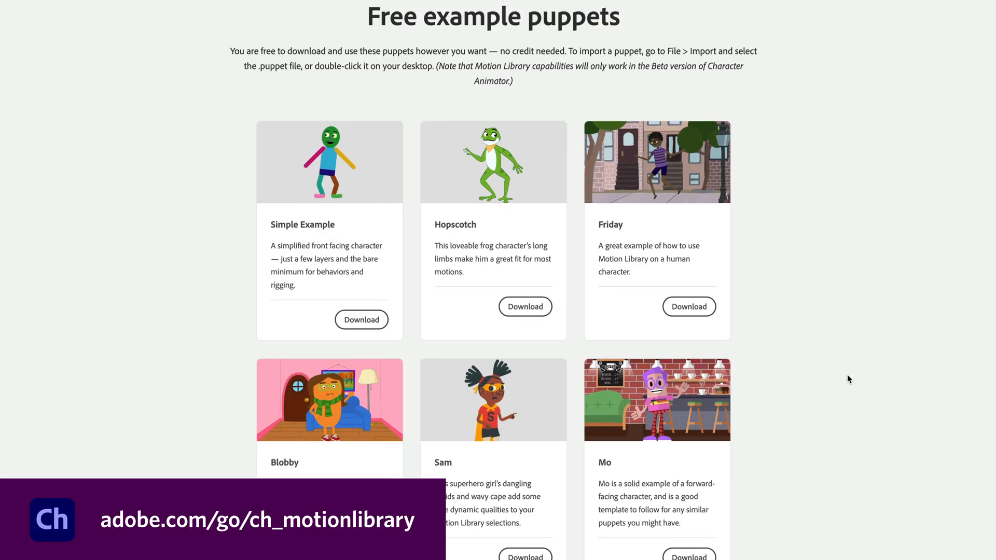
Scroll past Mo, Ninja and MegaRobot down to the feedback section.
scroll("down", 3)
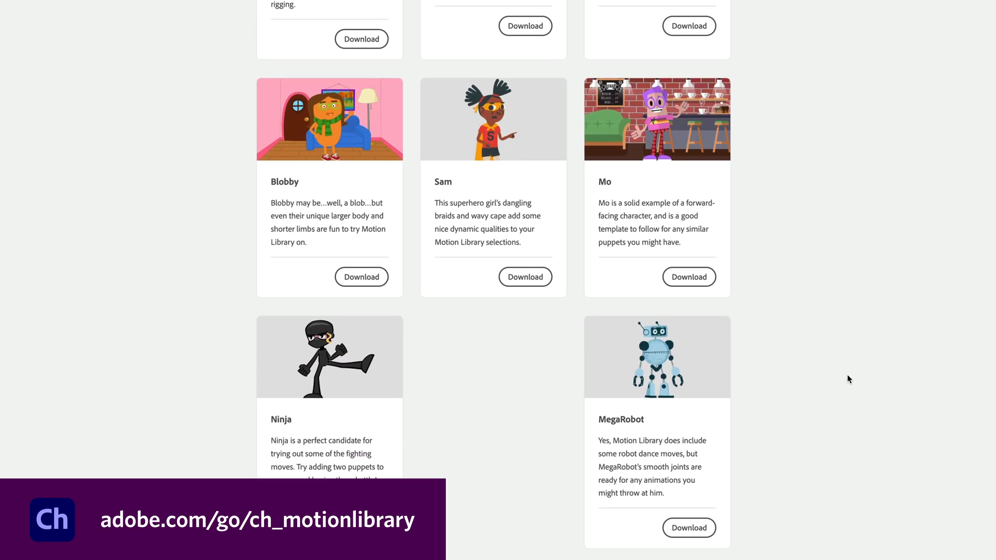
scroll("down", 3)
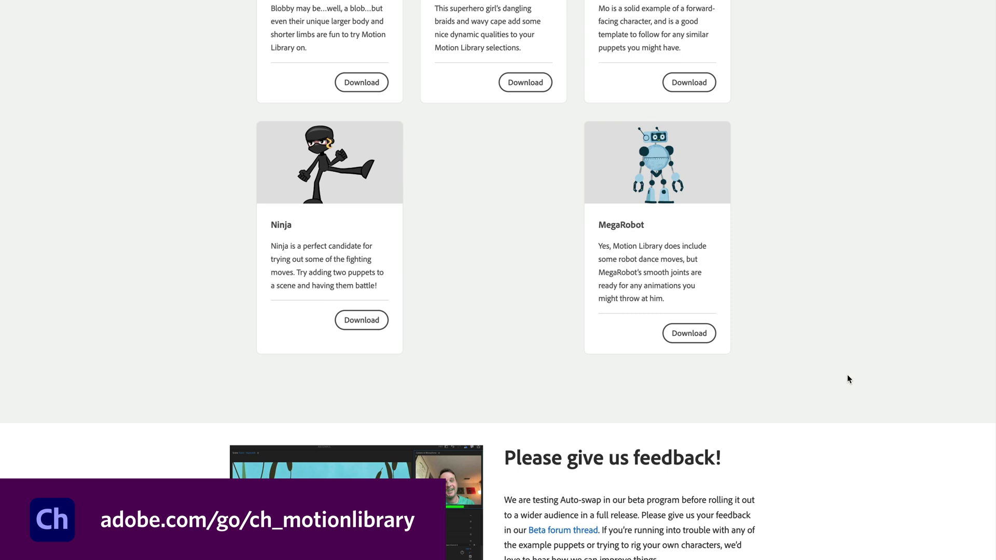
scroll("down", 3)
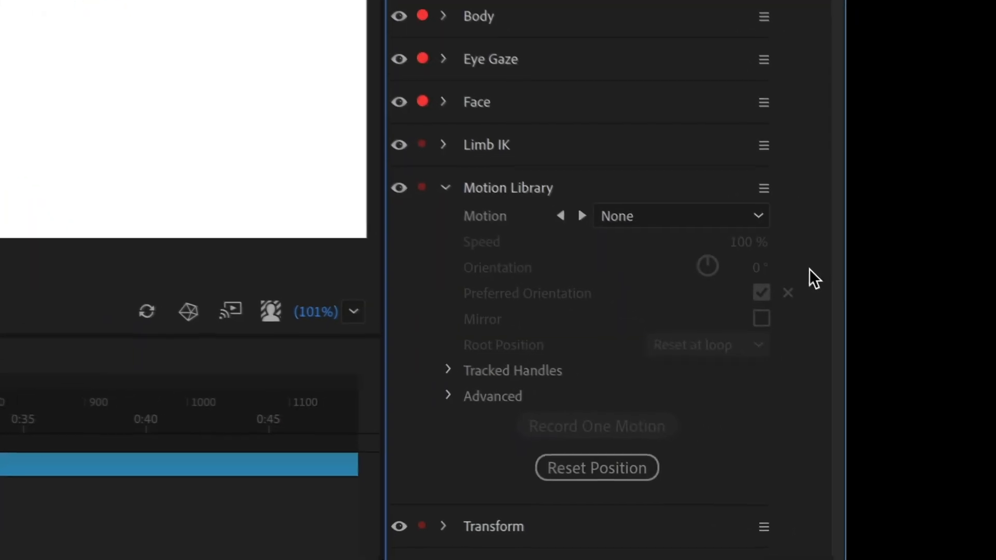
mouse_move(606, 292)
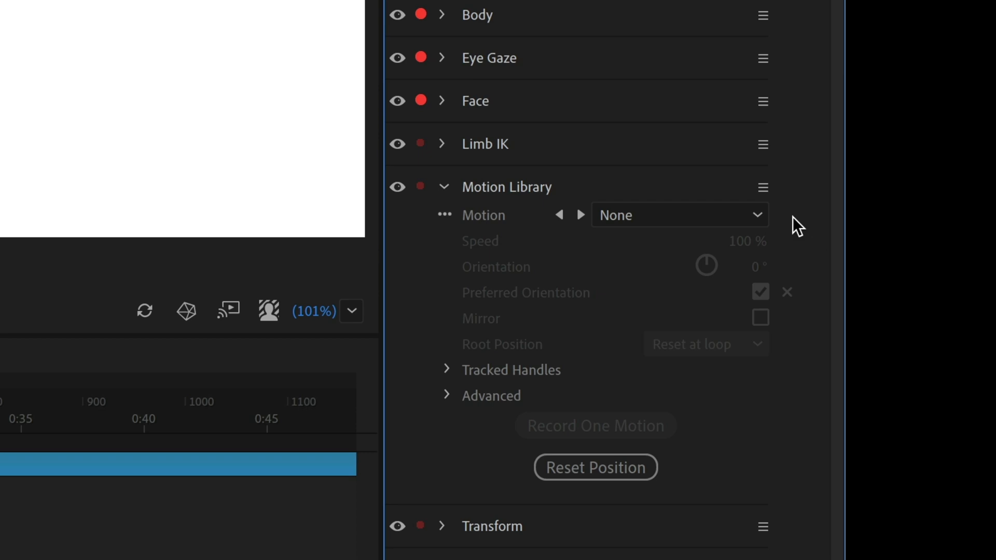
Browse the Idle motions, then apply Dance > Hip Hop Dance 3 to the puppet.
left_click(755, 214)
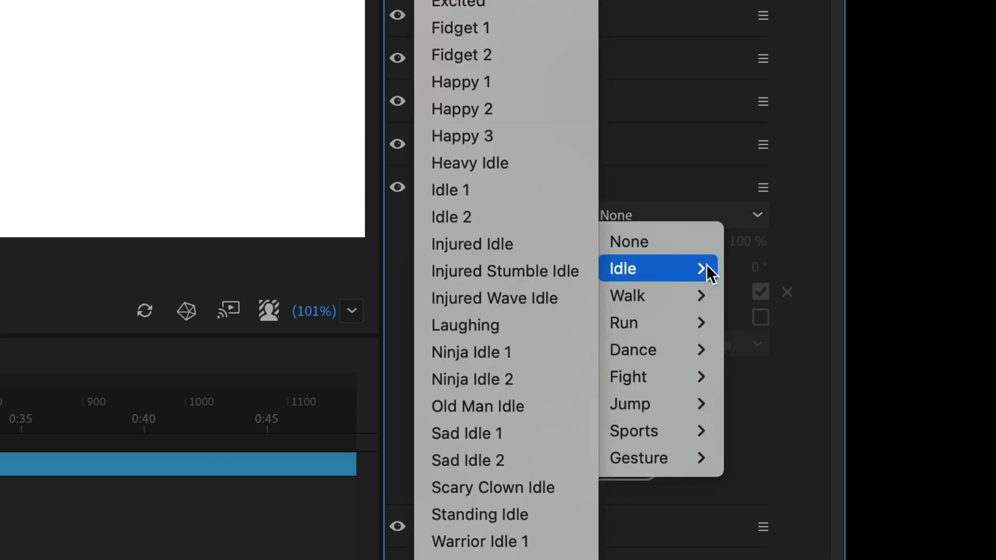
left_click(623, 323)
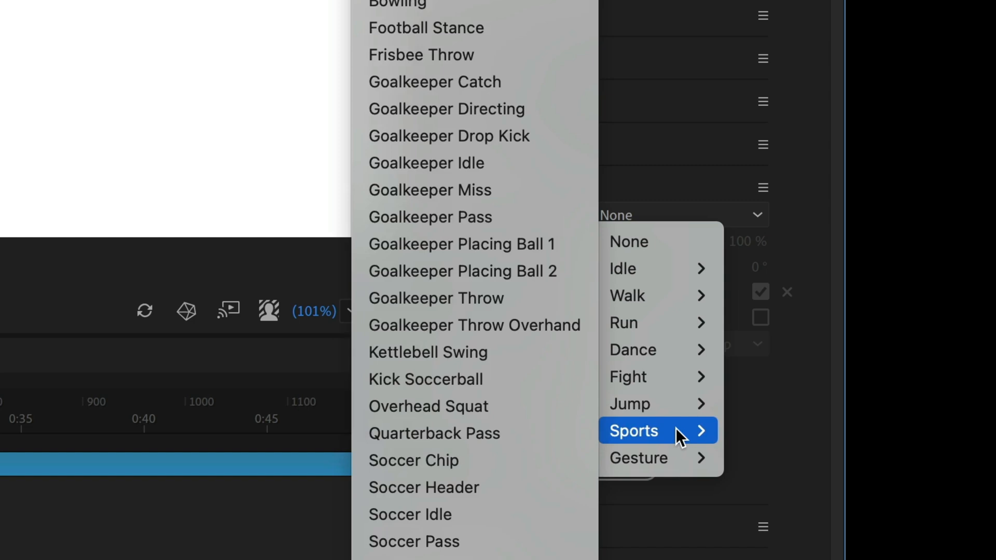
mouse_move(638, 458)
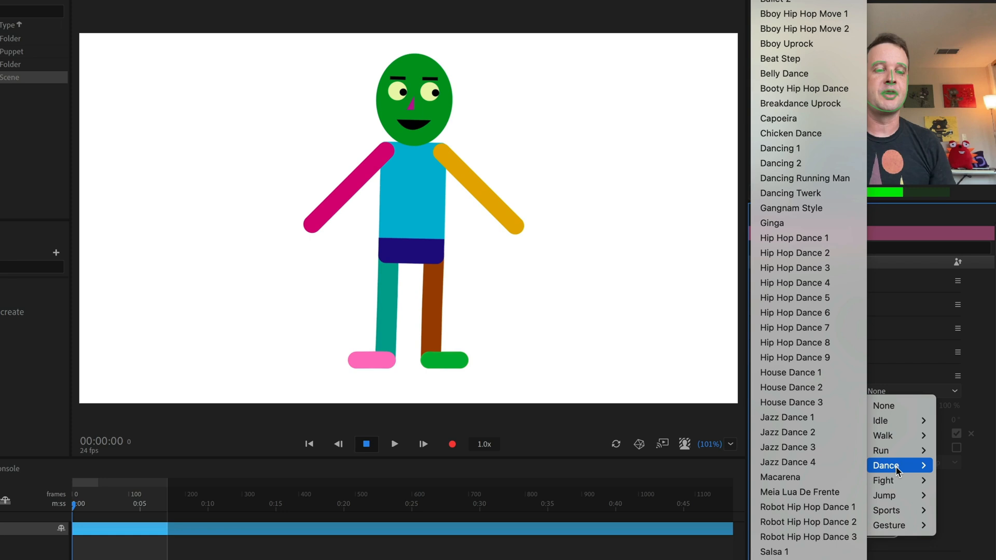
mouse_move(808, 268)
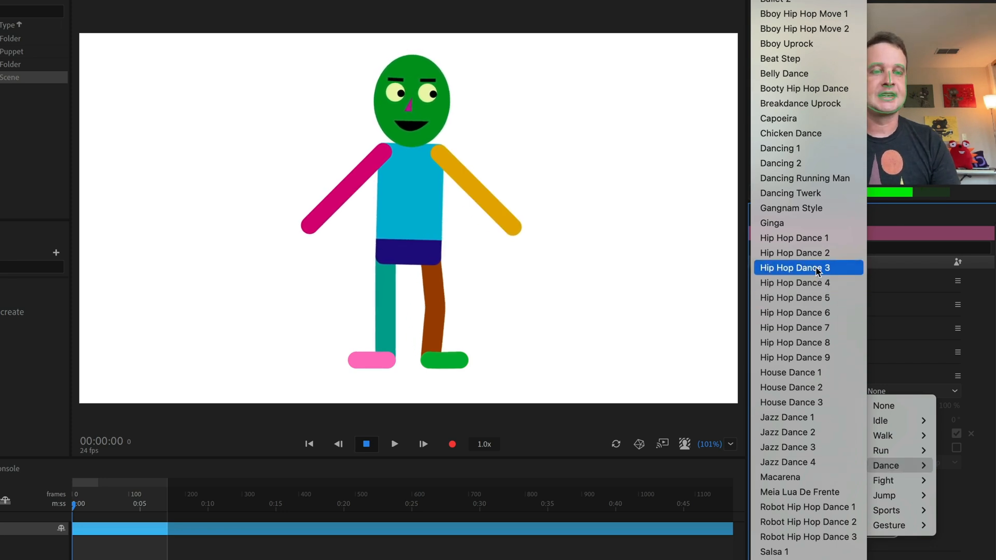
left_click(806, 268)
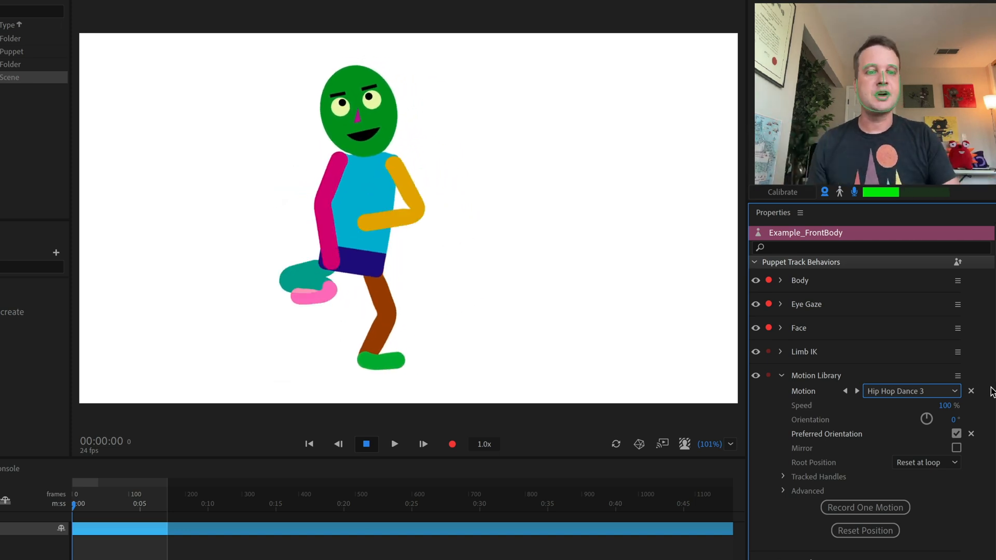
Preview Hip Hop Dance 4 with the next arrow, then return to Hip Hop Dance 3.
left_click(856, 390)
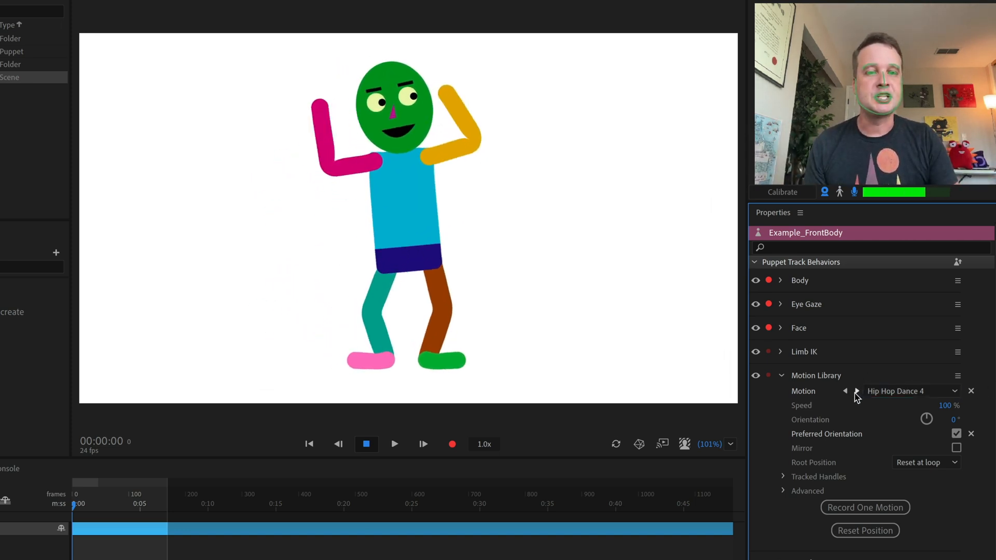
left_click(845, 390)
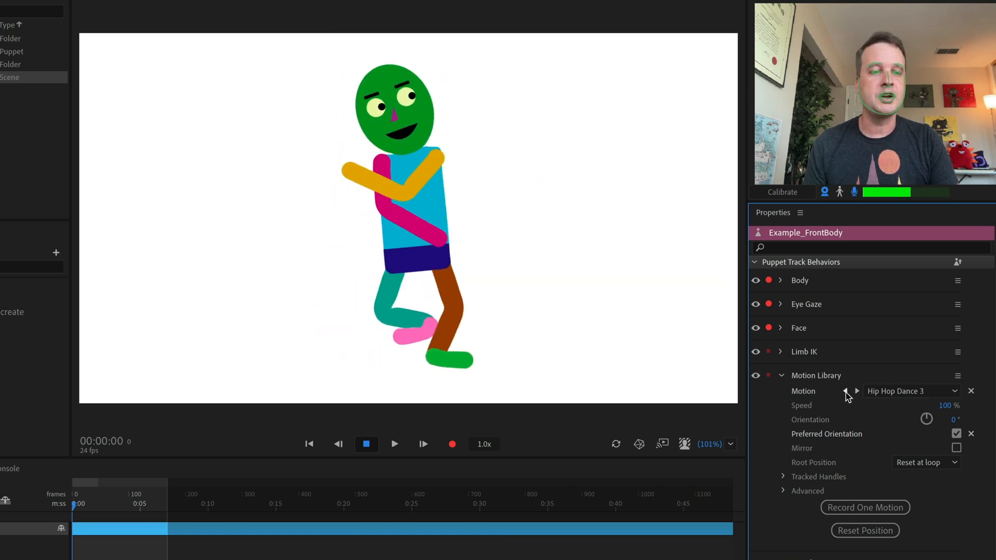
left_click(845, 391)
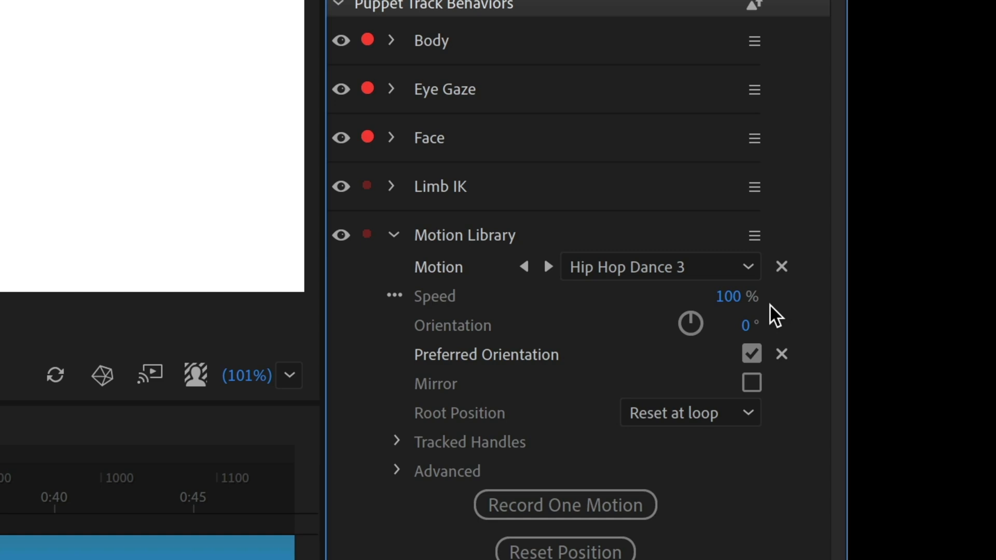
mouse_move(733, 303)
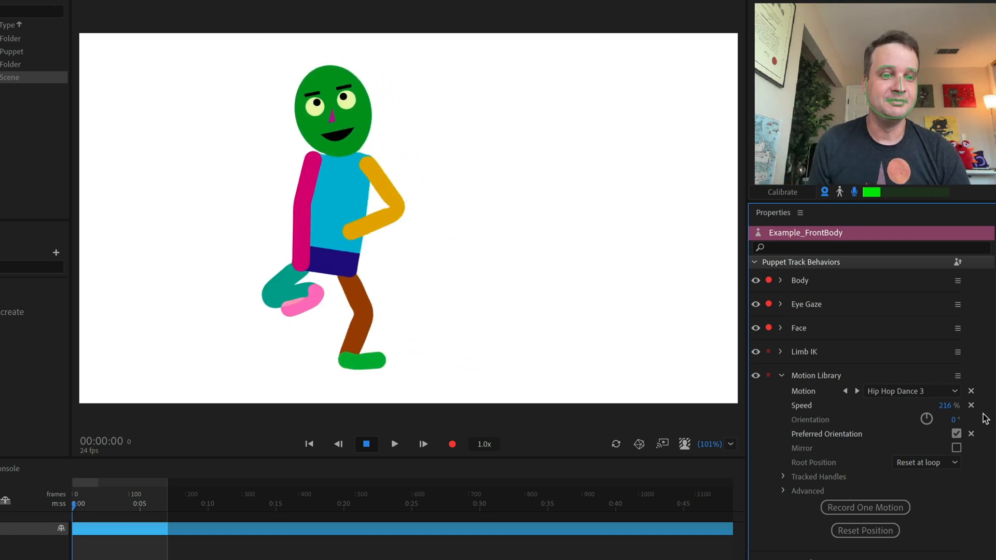
Adjust Sad Idle 1's orientation and Preferred Orientation settings.
left_click(846, 390)
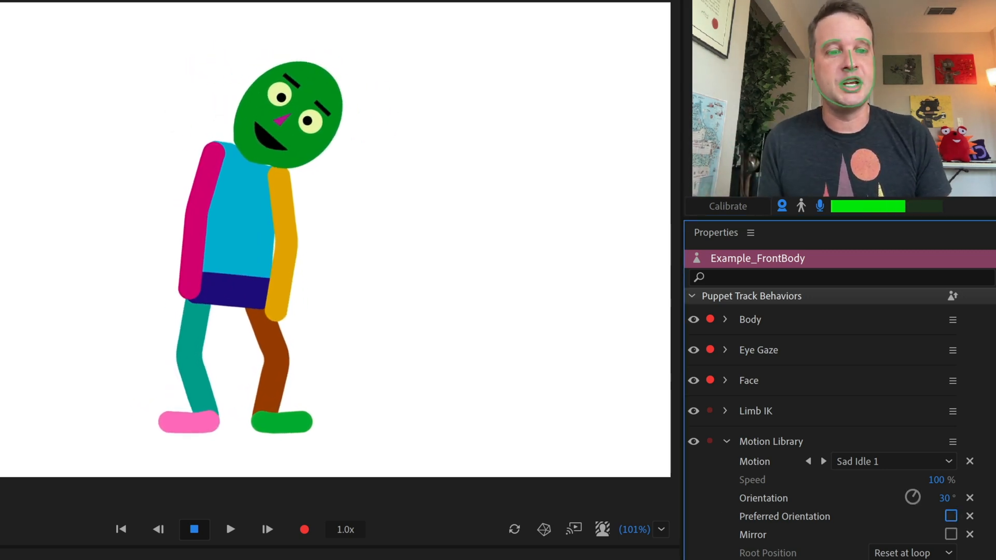
left_click(948, 498)
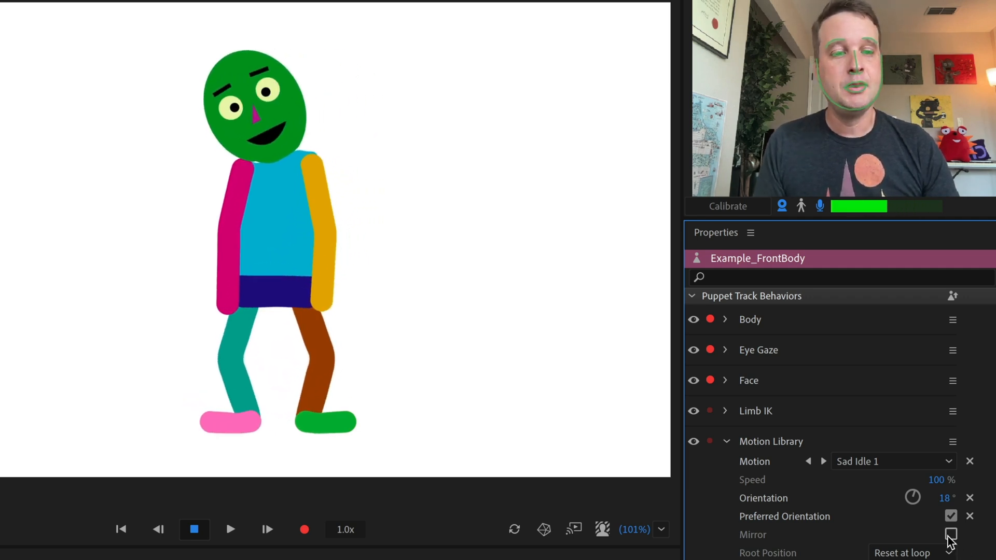
left_click(950, 534)
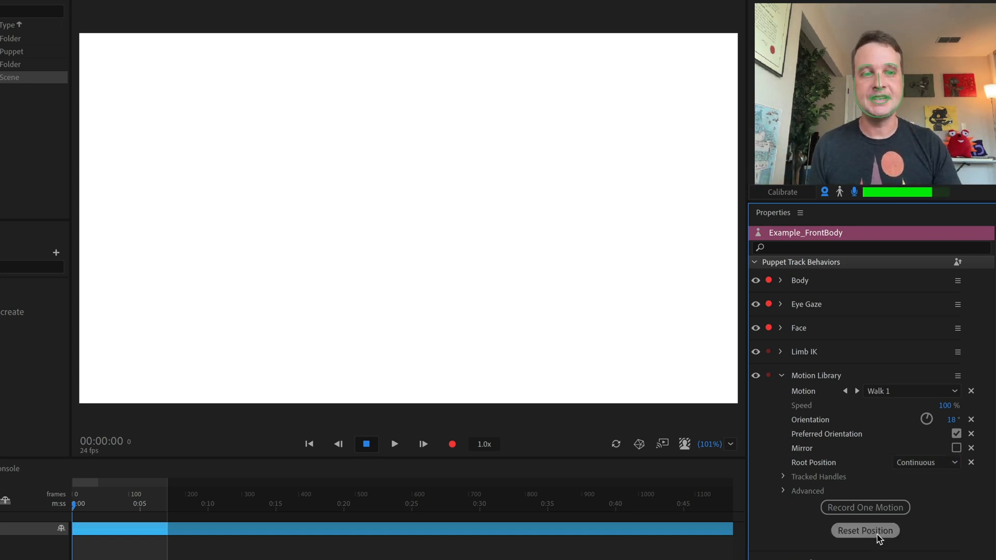
Reset the walking puppet's position whenever it walks off stage at 18°.
left_click(864, 530)
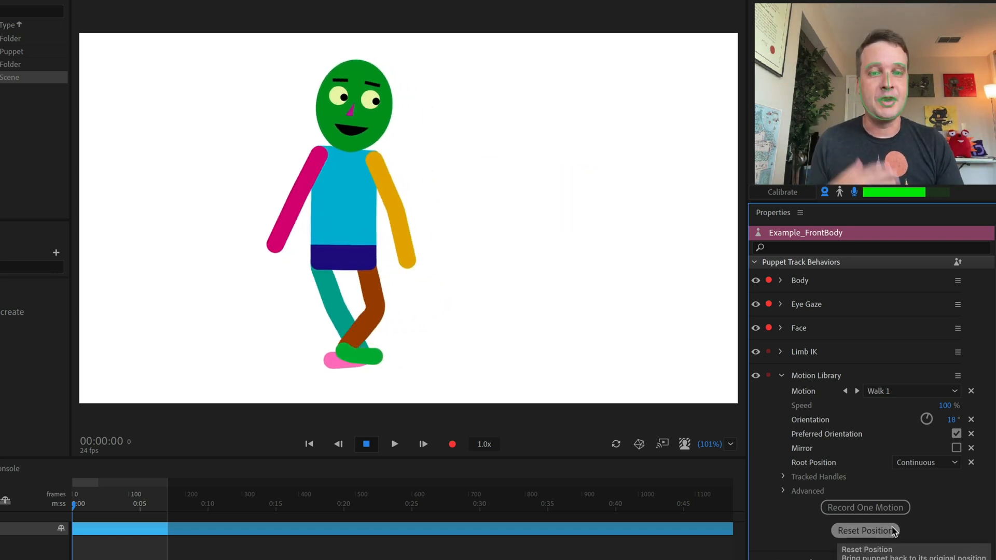
left_click(864, 530)
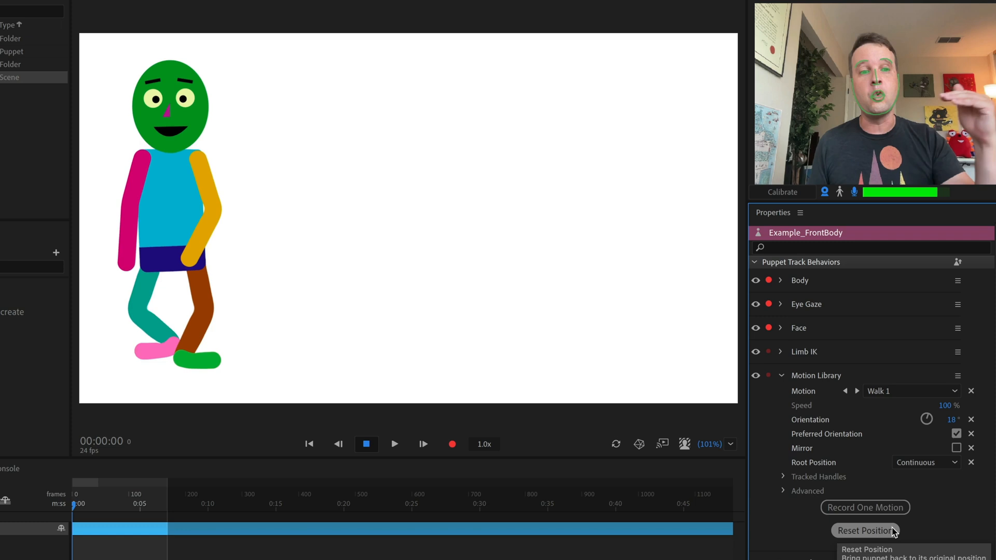
left_click(925, 461)
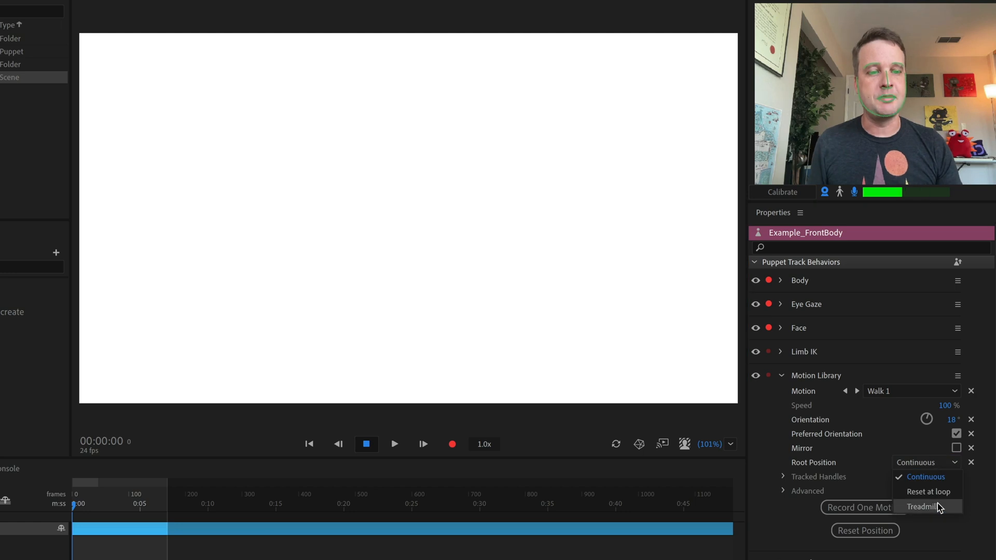
Set Root Position to Treadmill and Orientation to 0°.
left_click(922, 506)
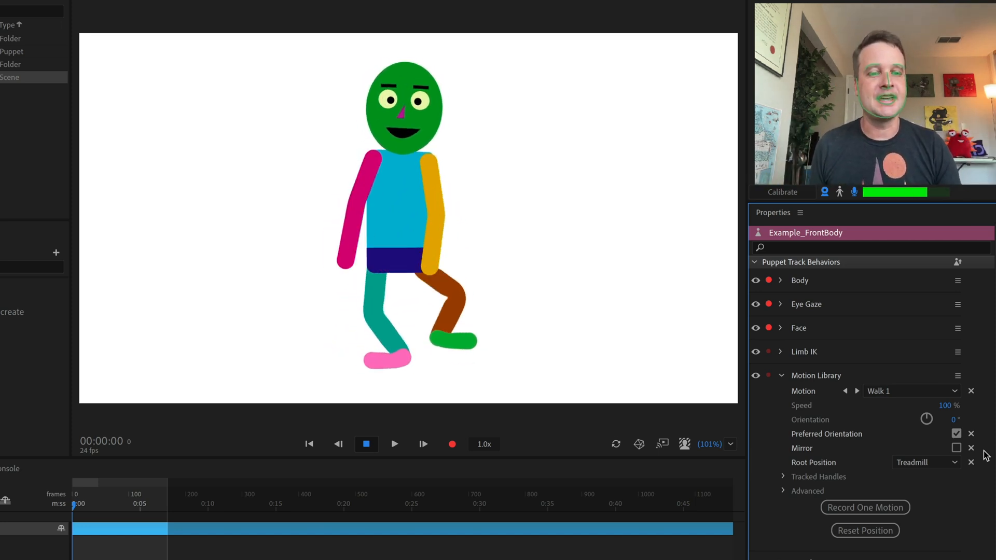
left_click(957, 434)
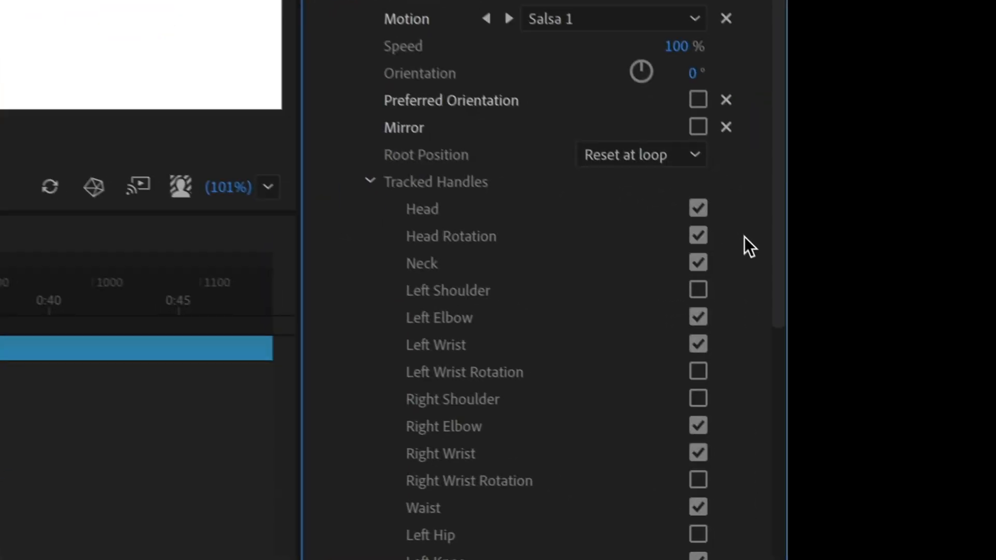
Toggle Salsa 1's Head tracked handle off and back on.
scroll("down", 3)
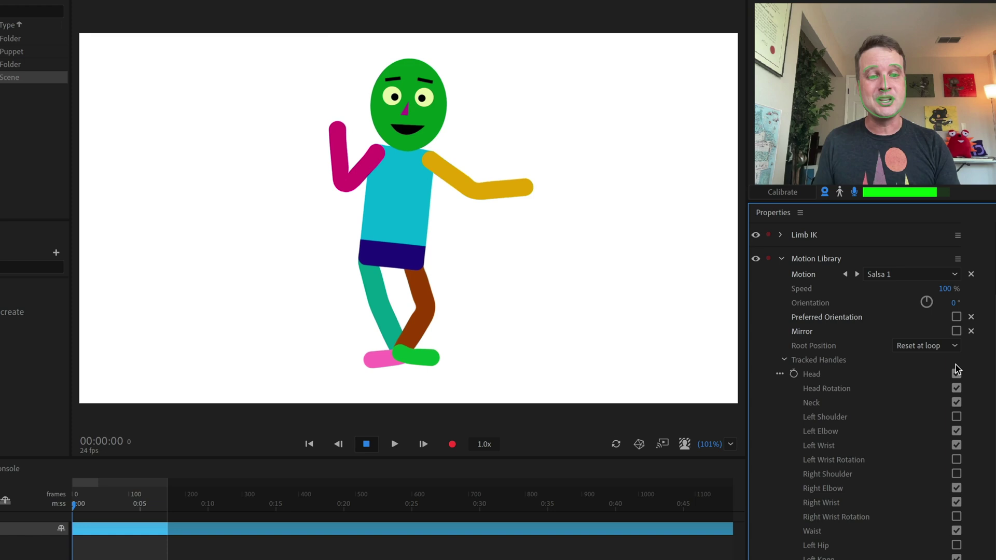
left_click(956, 373)
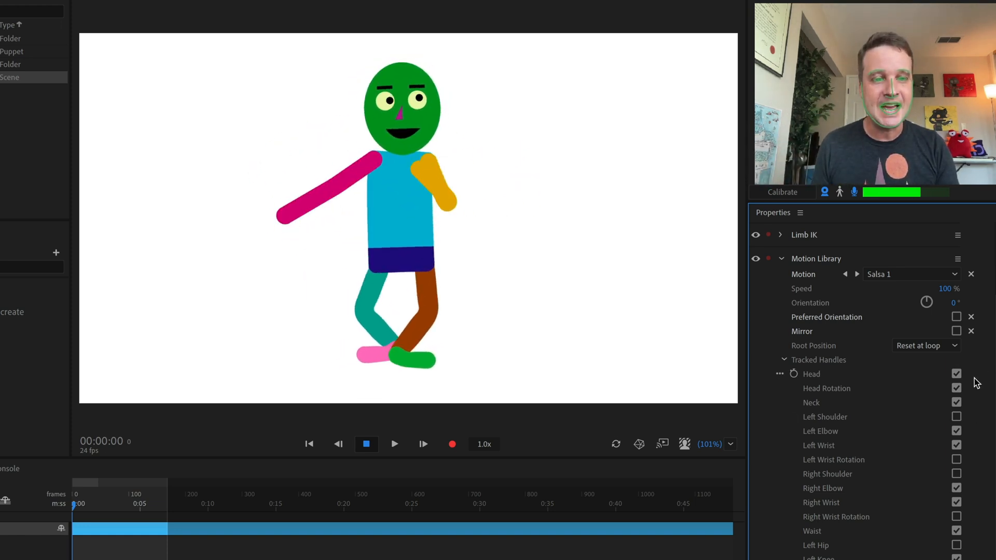
left_click(956, 373)
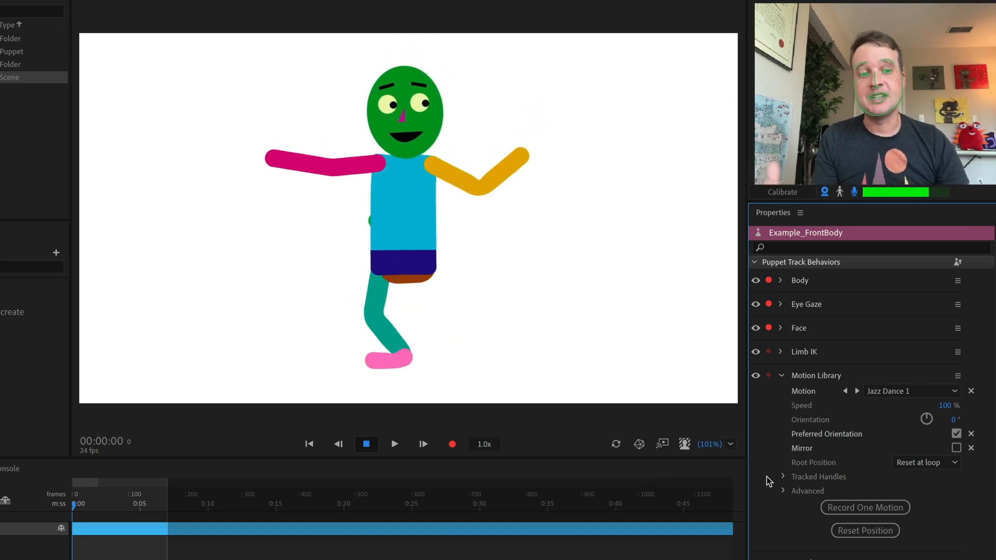
Toggle the Tracked Handles list for Jazz Dance 1.
left_click(781, 280)
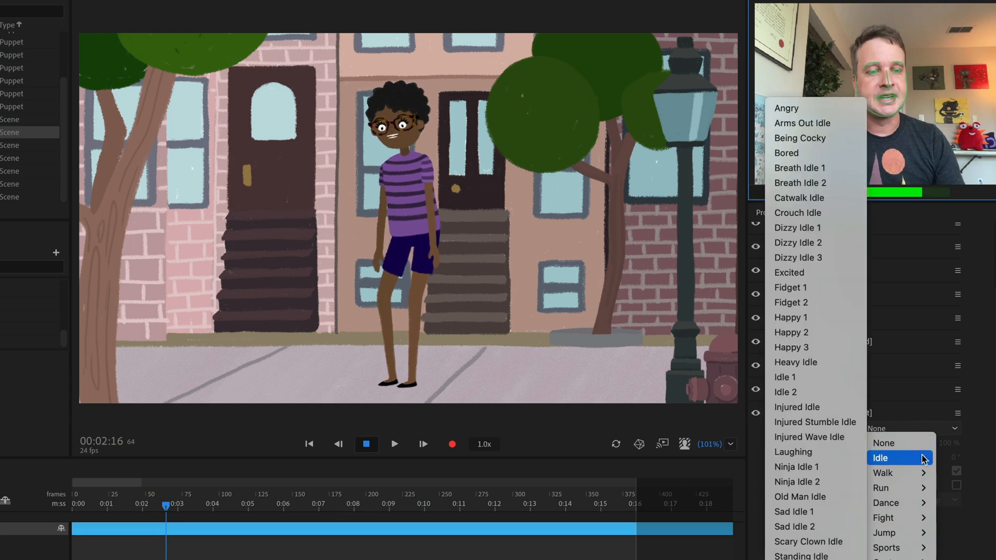
Browse the Idle motions for Friday in the Motion dropdown.
left_click(799, 183)
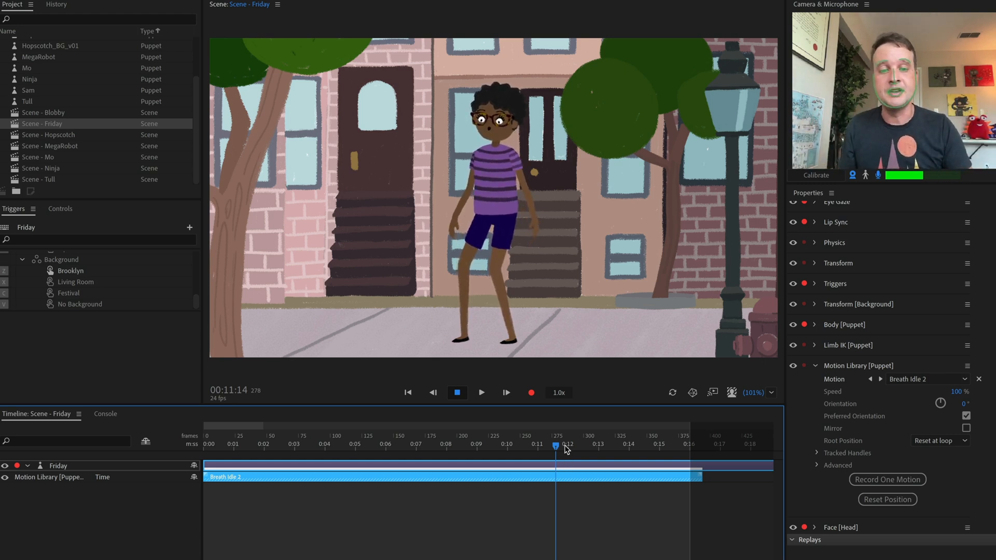
left_click(393, 439)
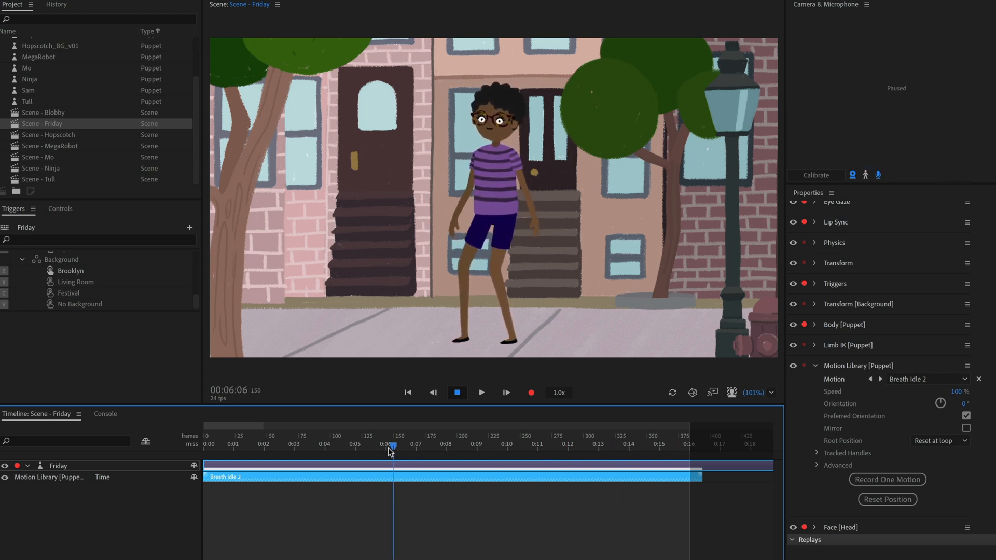
left_click(569, 446)
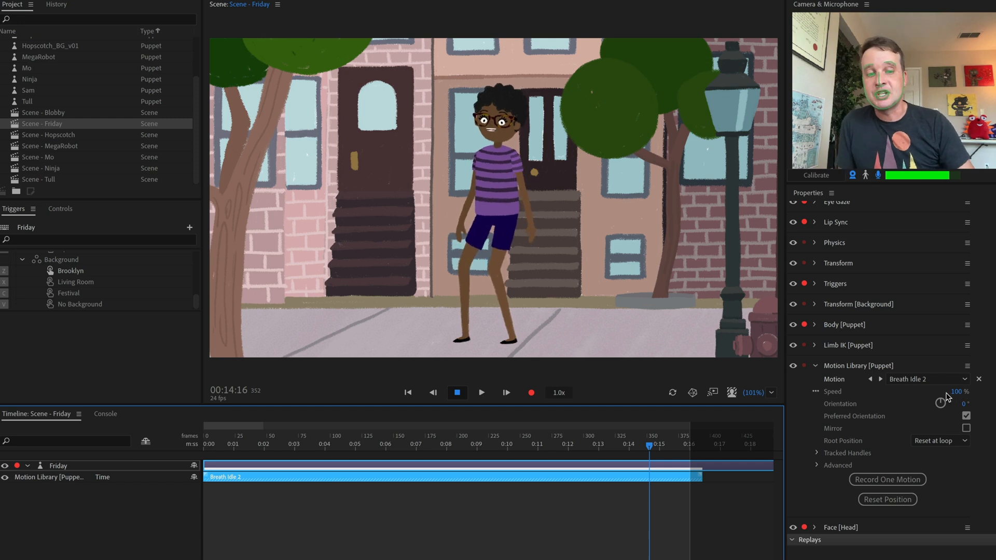
mouse_move(979, 481)
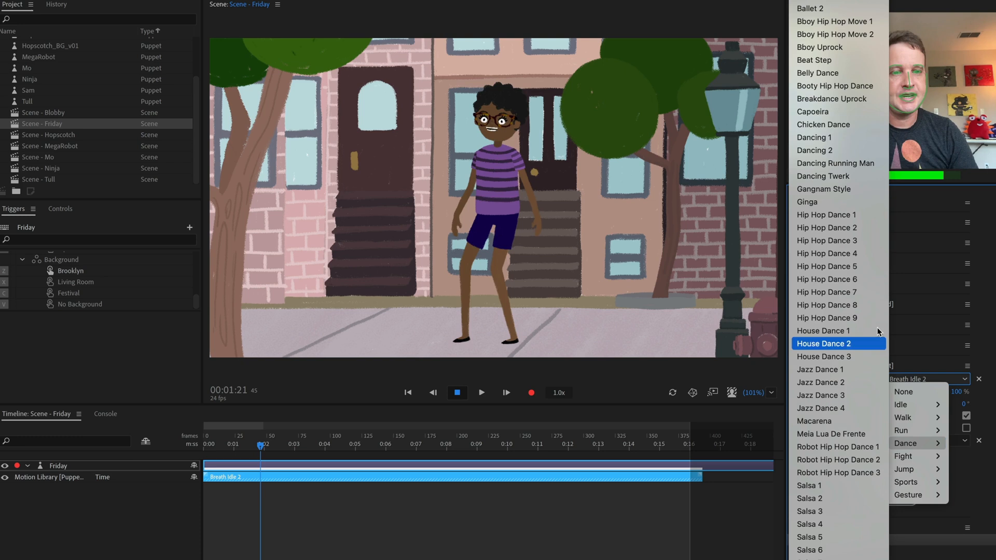
Record a Hip Hop Dance 2 take for Friday on Treadmill over the Breath Idle 2 track.
left_click(827, 227)
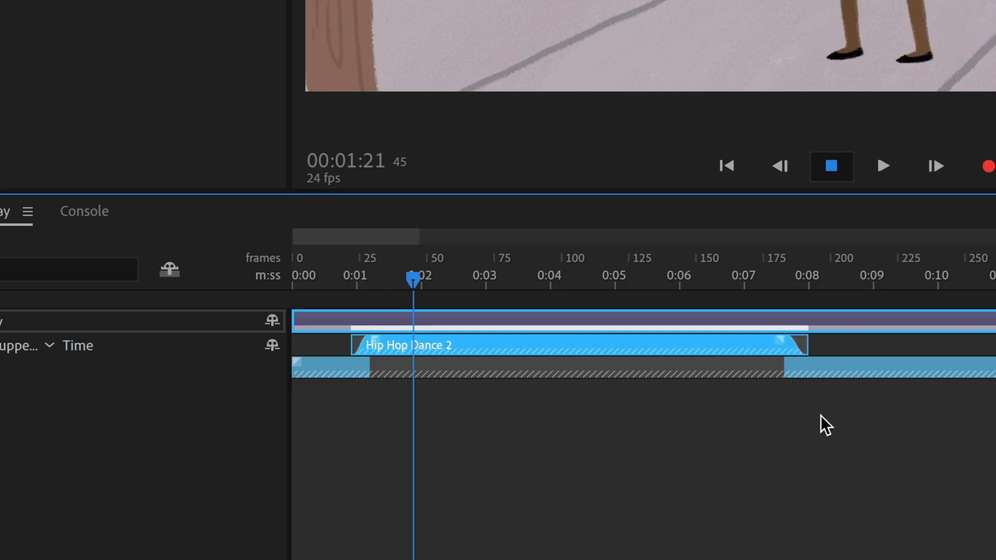
left_click(727, 166)
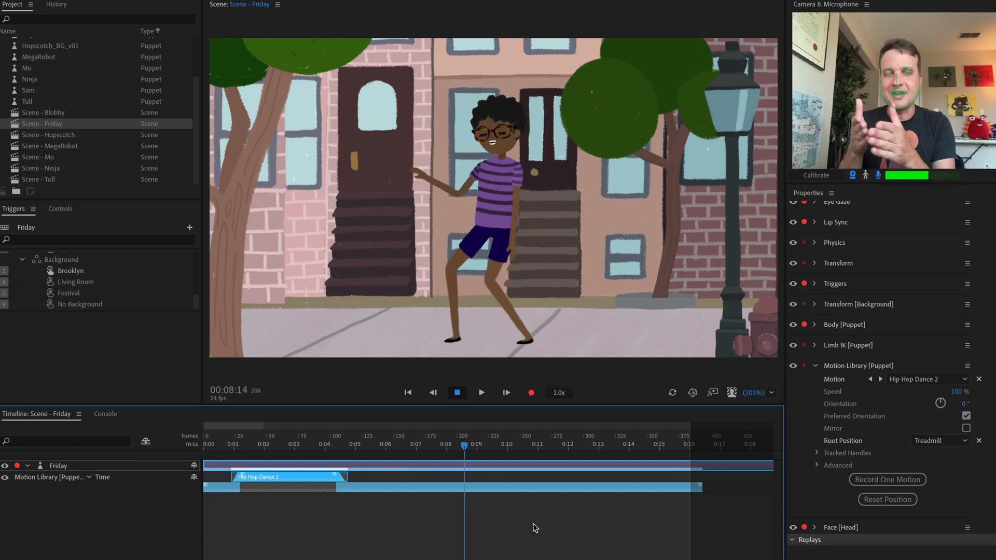
mouse_move(902, 410)
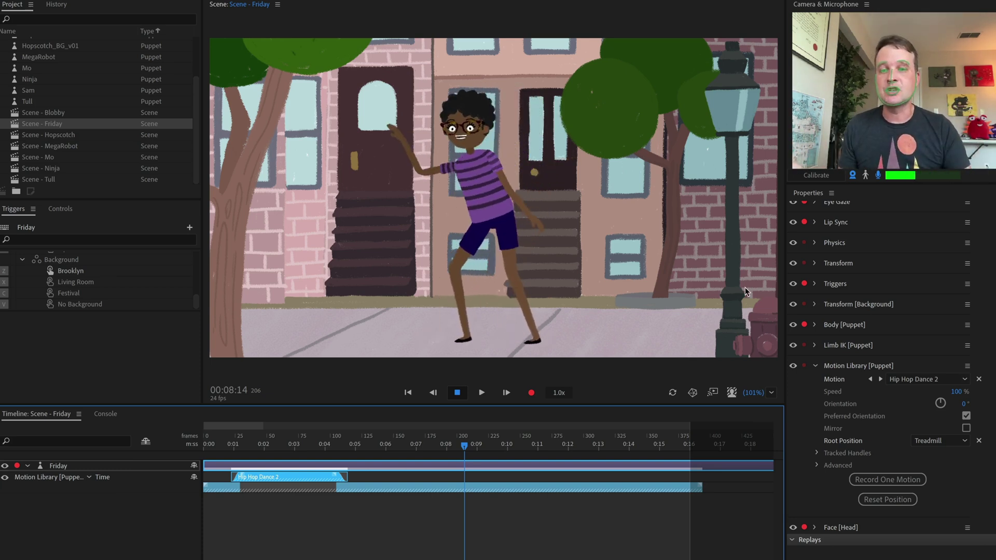
left_click(590, 443)
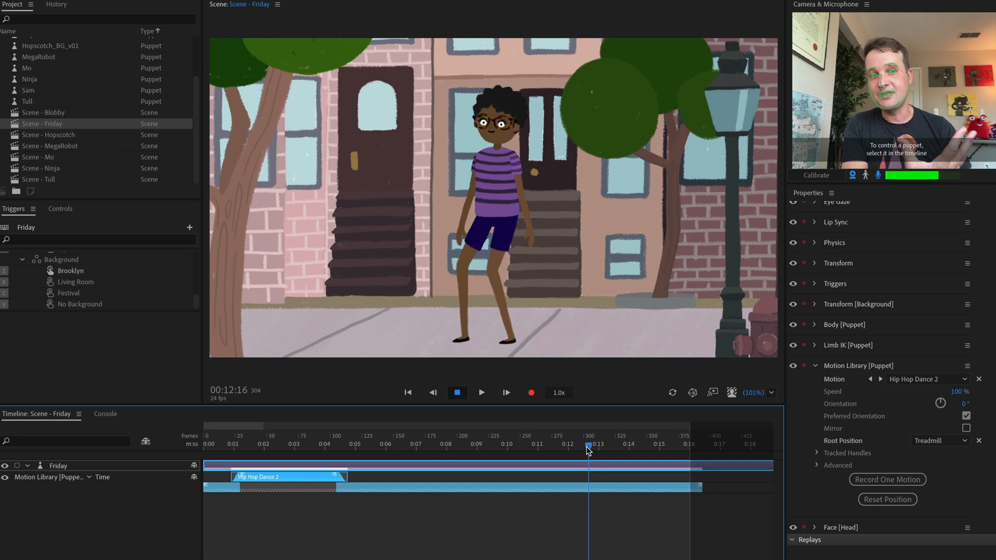
Rewind to the scene start and step through the dance list to stack Hip Hop Dance 4 and 6 takes.
left_click(229, 444)
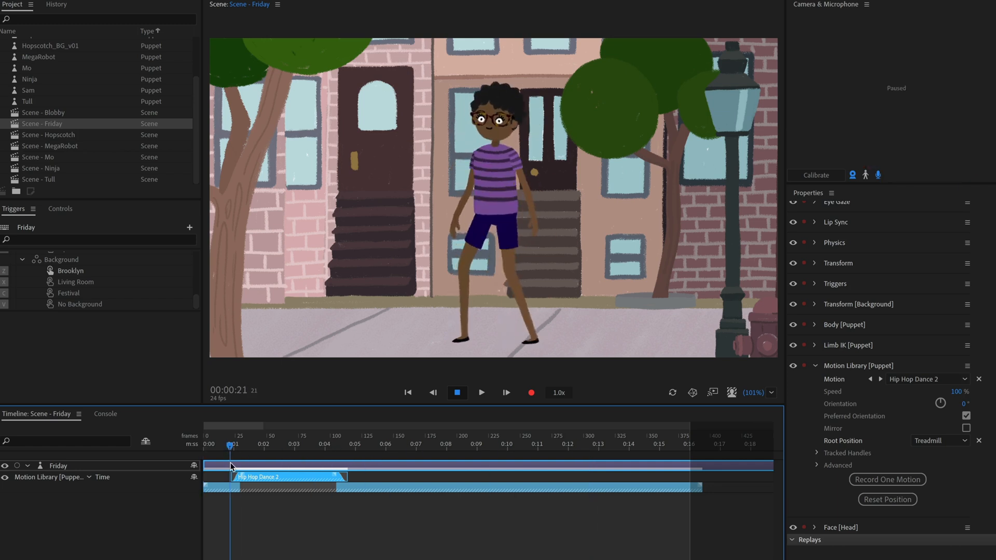
left_click(457, 392)
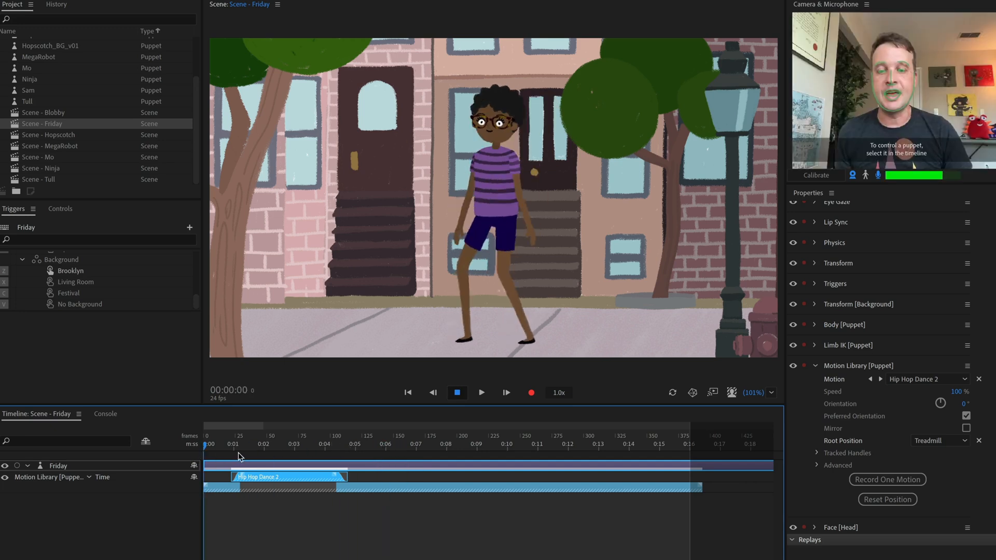
mouse_move(343, 509)
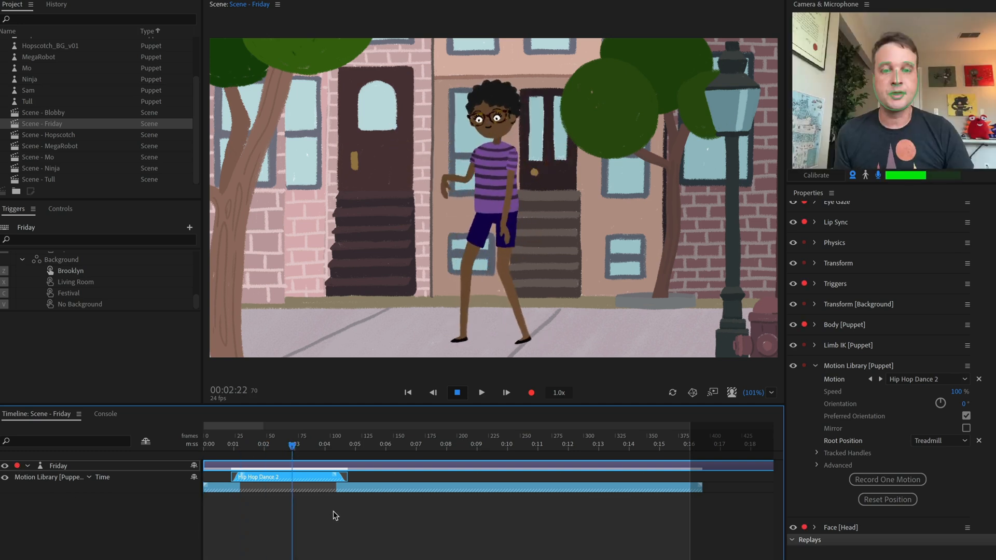
left_click(880, 379)
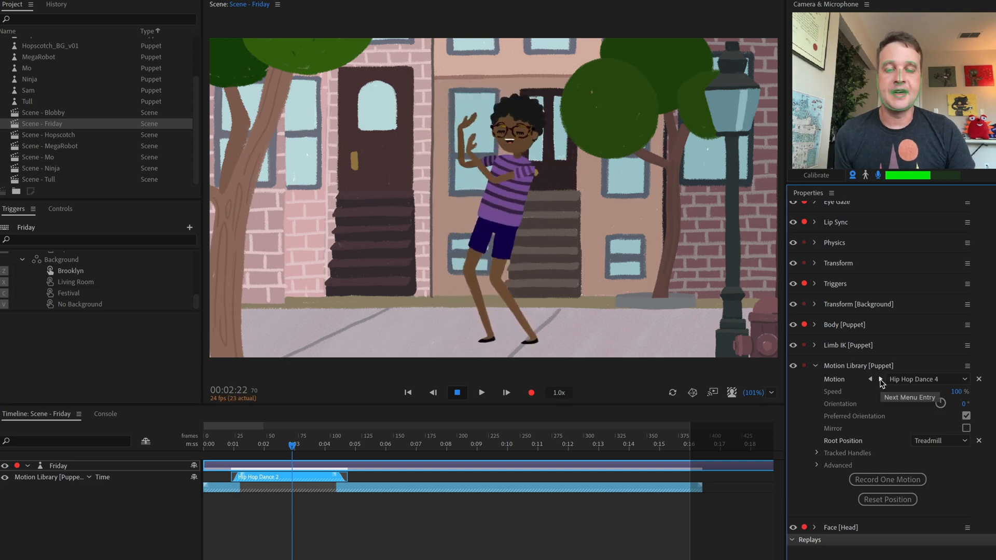
left_click(880, 380)
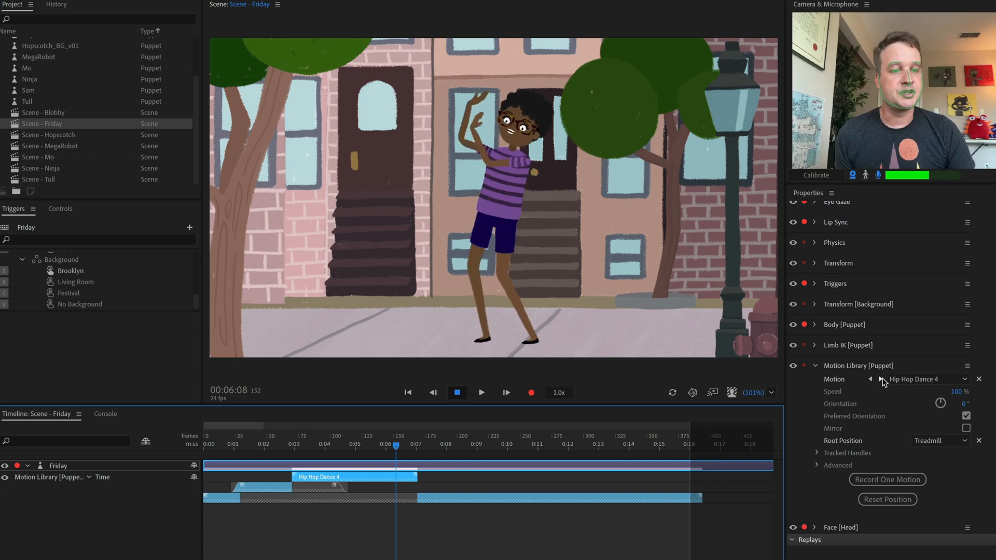
left_click(880, 379)
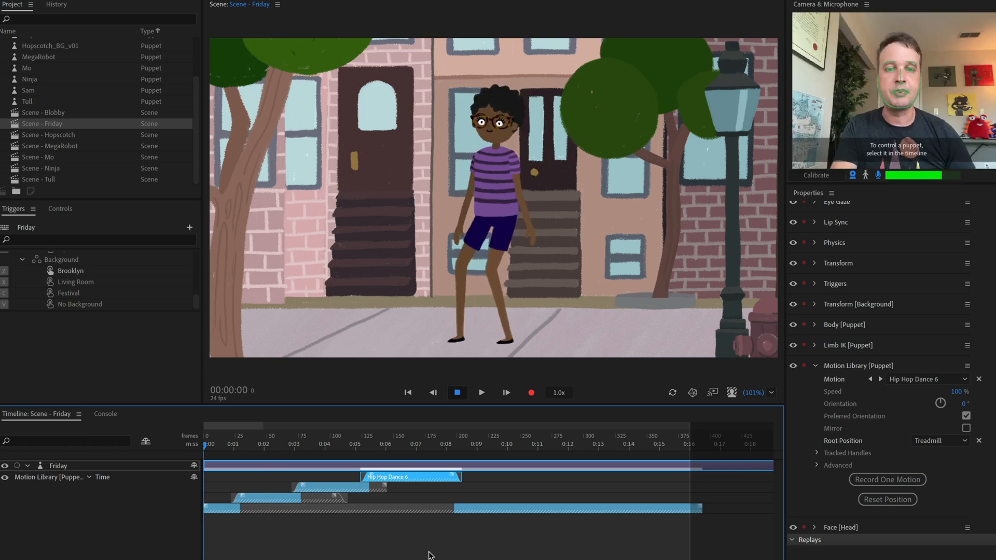
left_click(481, 392)
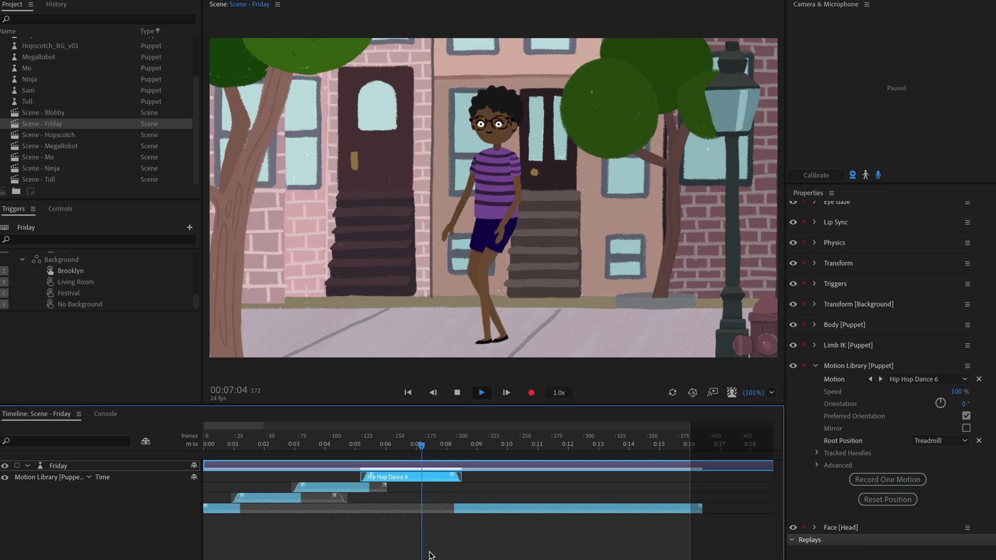
left_click(481, 392)
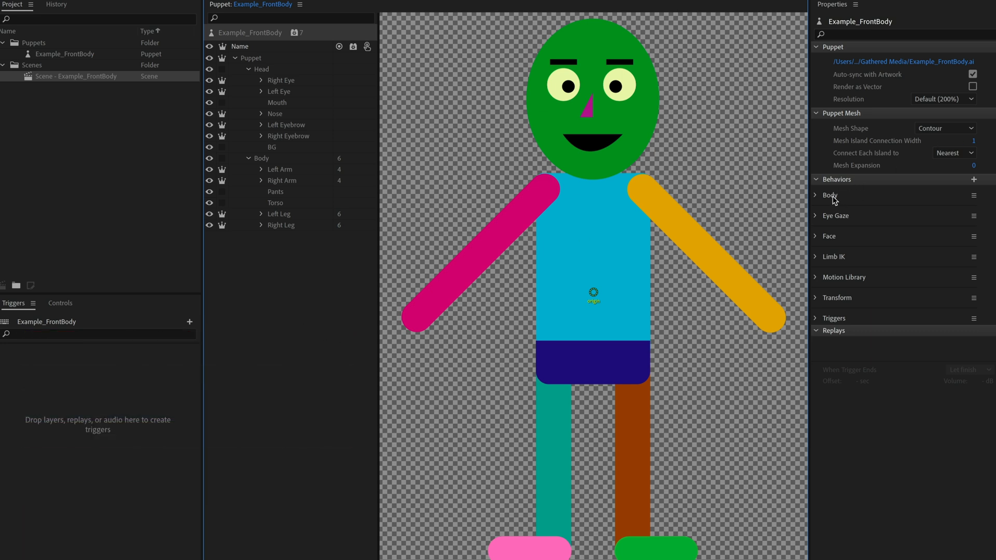
mouse_move(842, 260)
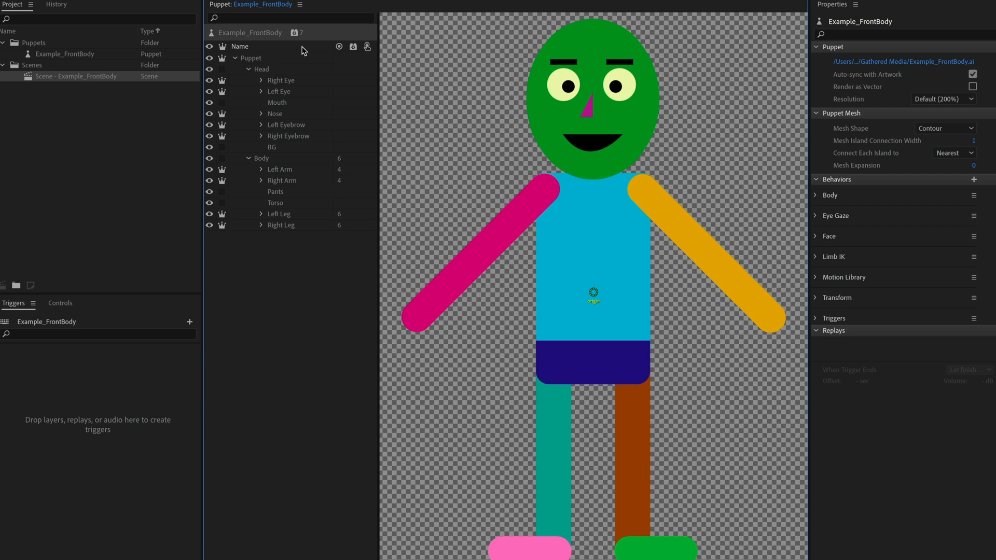
mouse_move(261, 39)
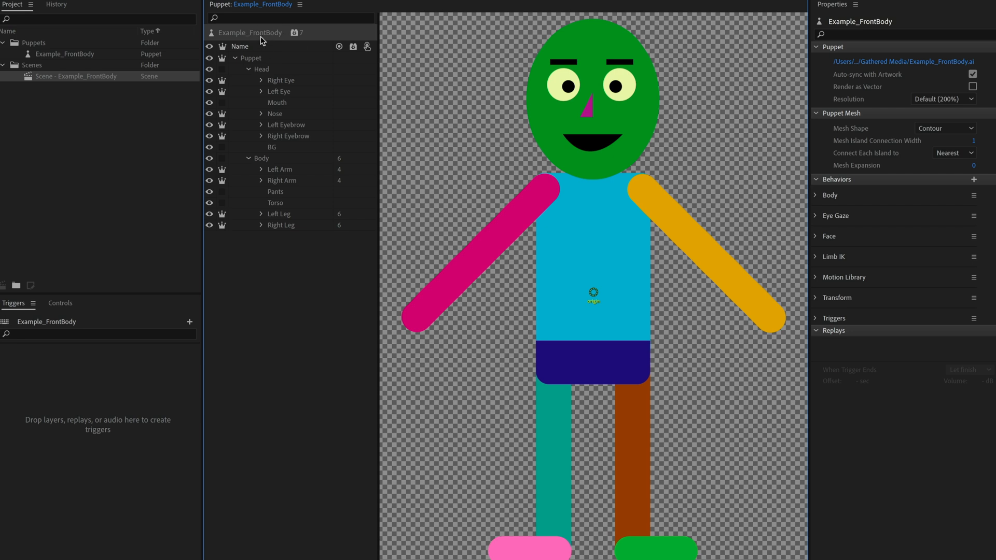
left_click(292, 34)
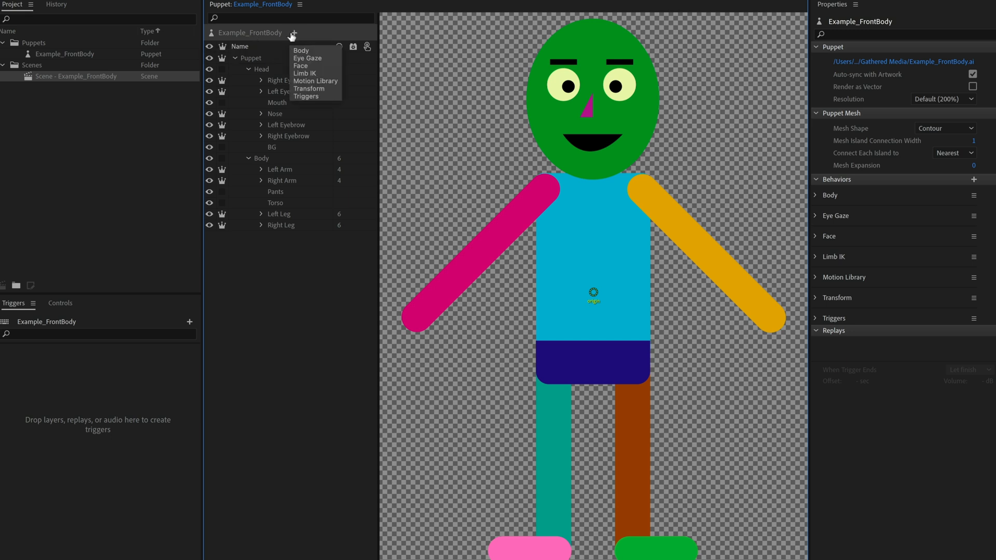
left_click(974, 180)
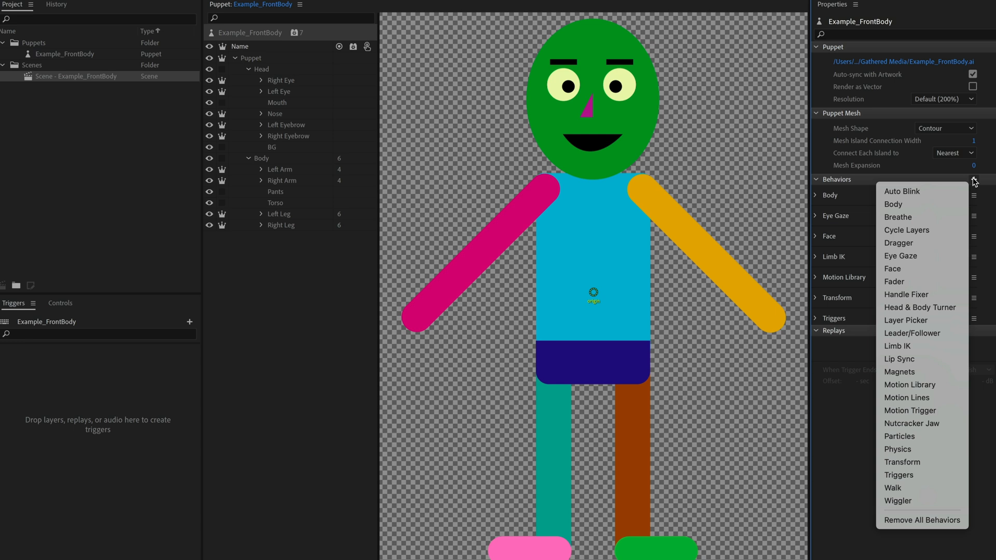
mouse_move(909, 384)
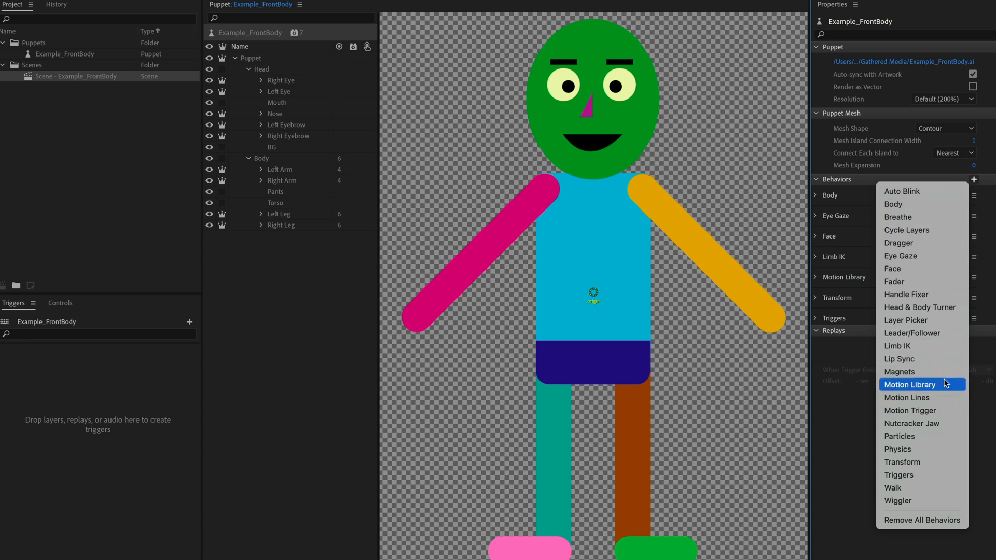
mouse_move(829, 445)
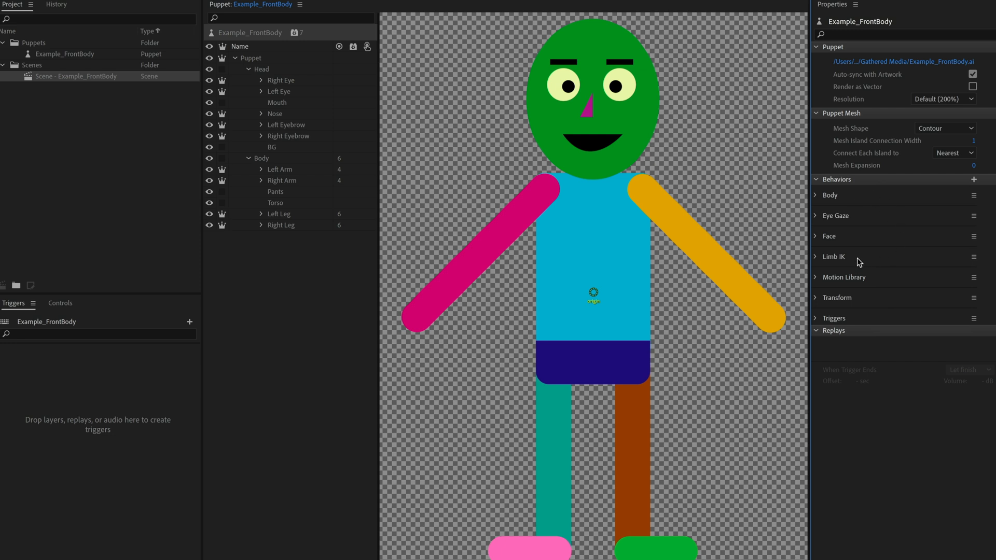
mouse_move(890, 274)
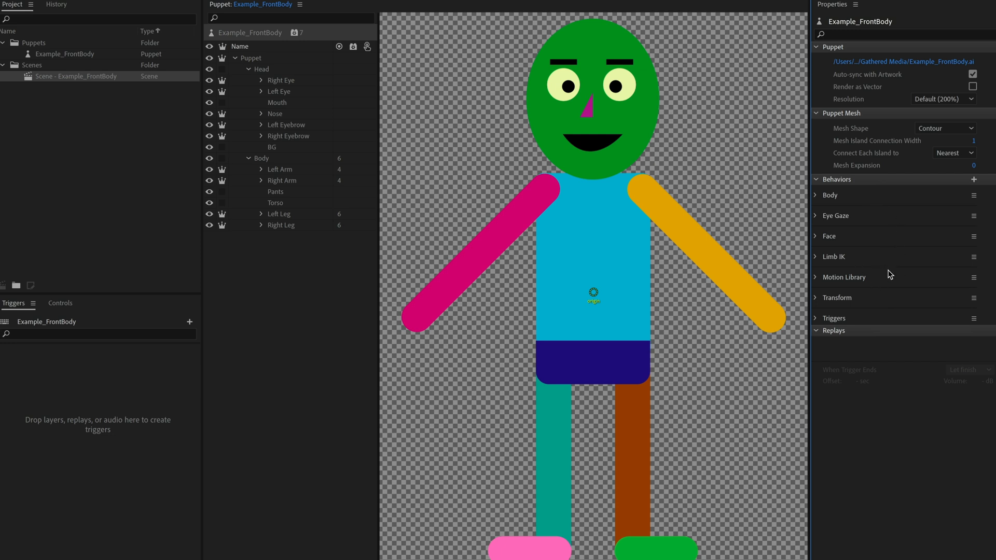
mouse_move(893, 276)
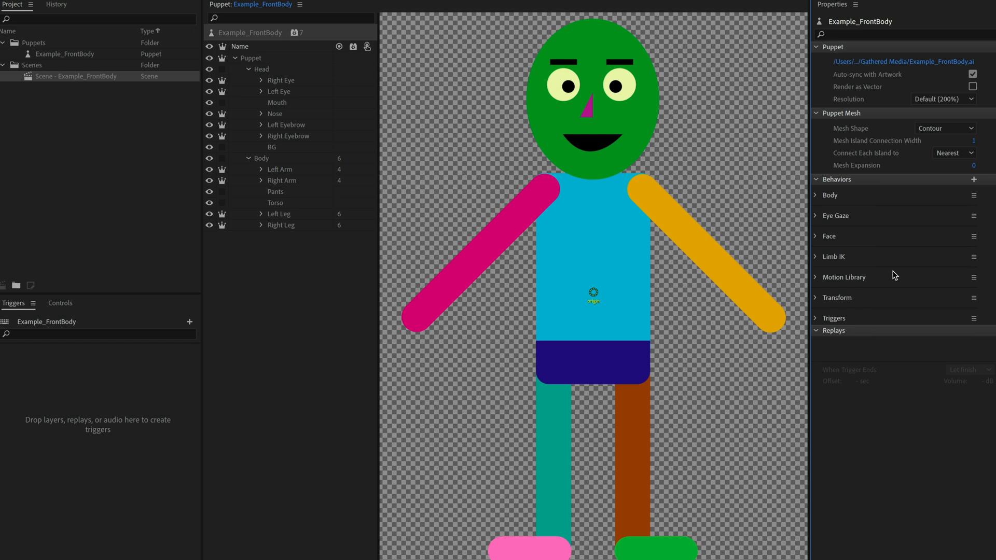
mouse_move(874, 297)
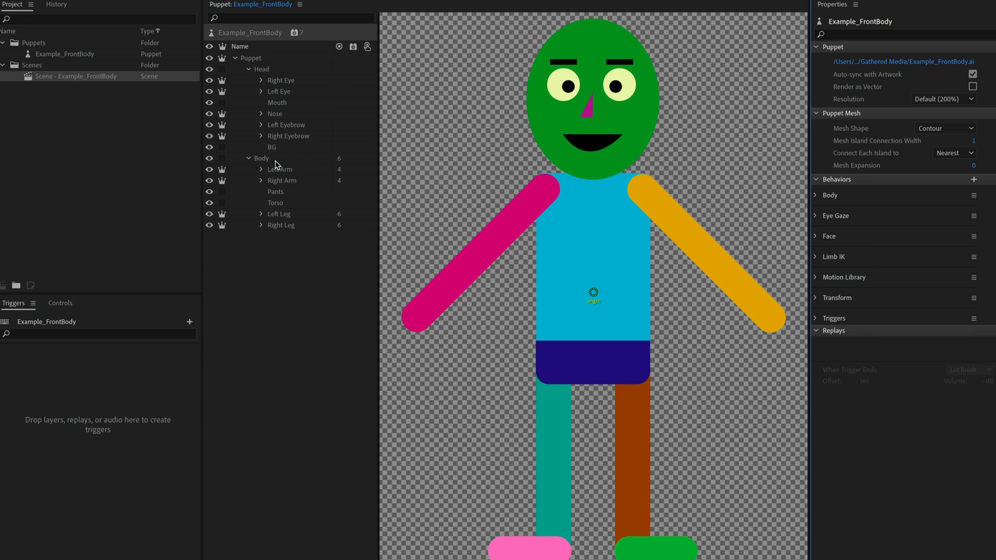
left_click(261, 158)
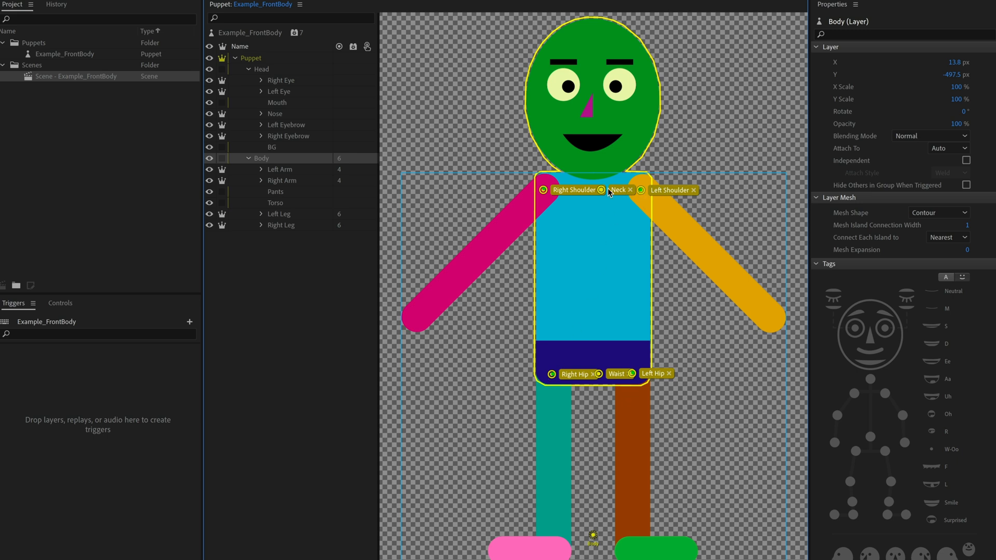
mouse_move(600, 379)
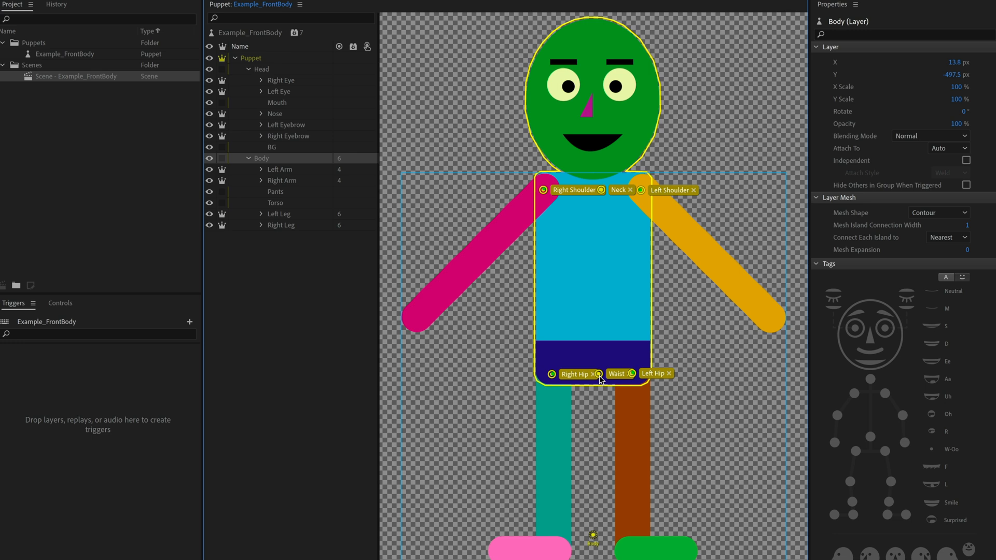
left_click(279, 170)
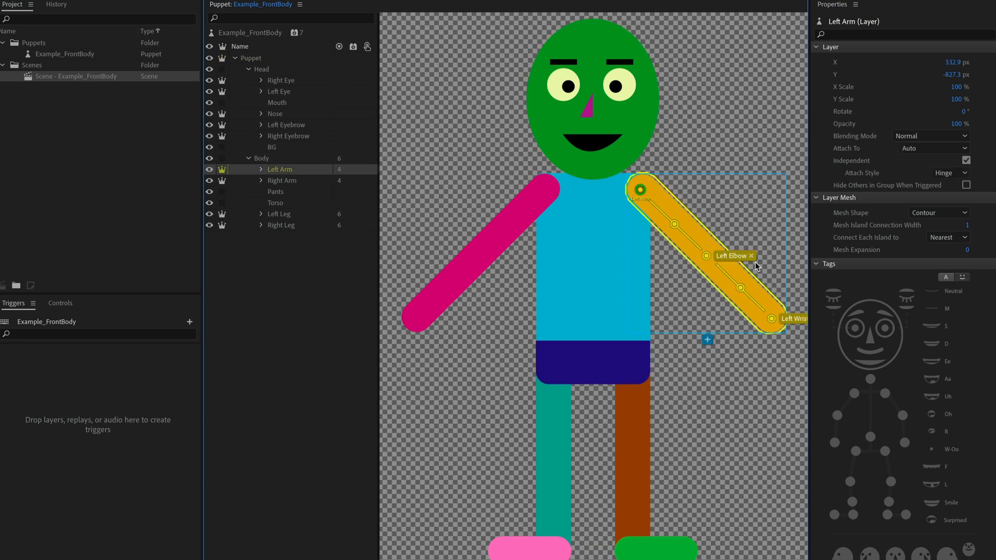
left_click(282, 181)
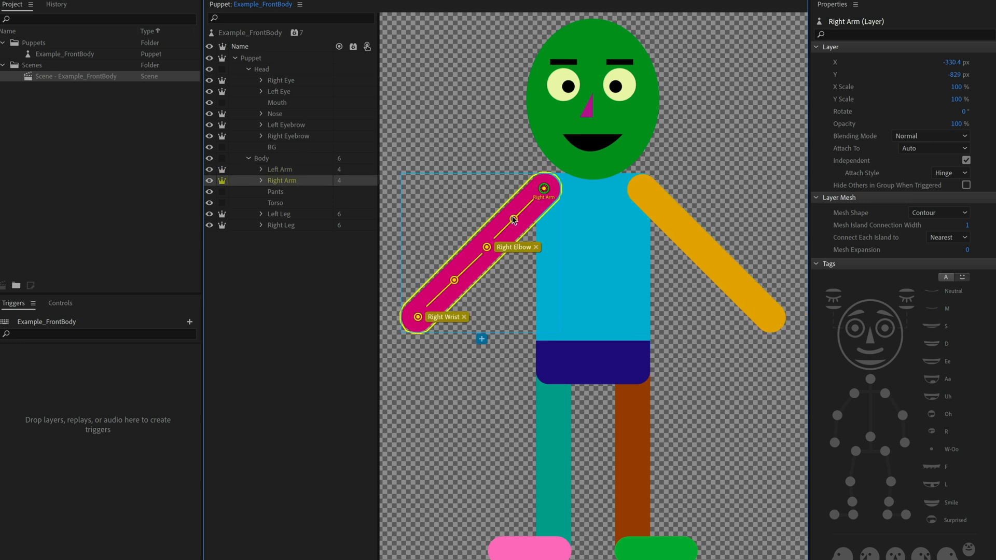
left_click(278, 214)
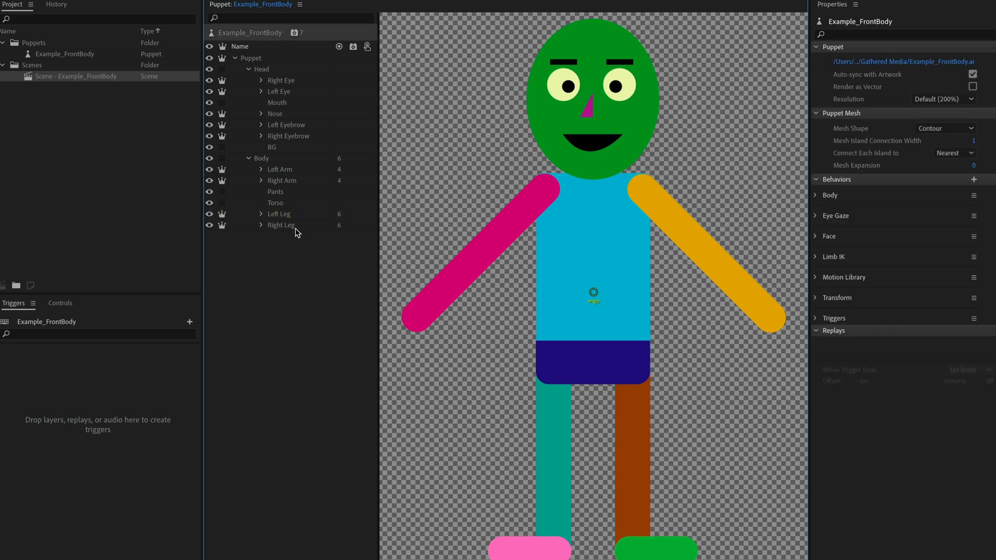
left_click(280, 225)
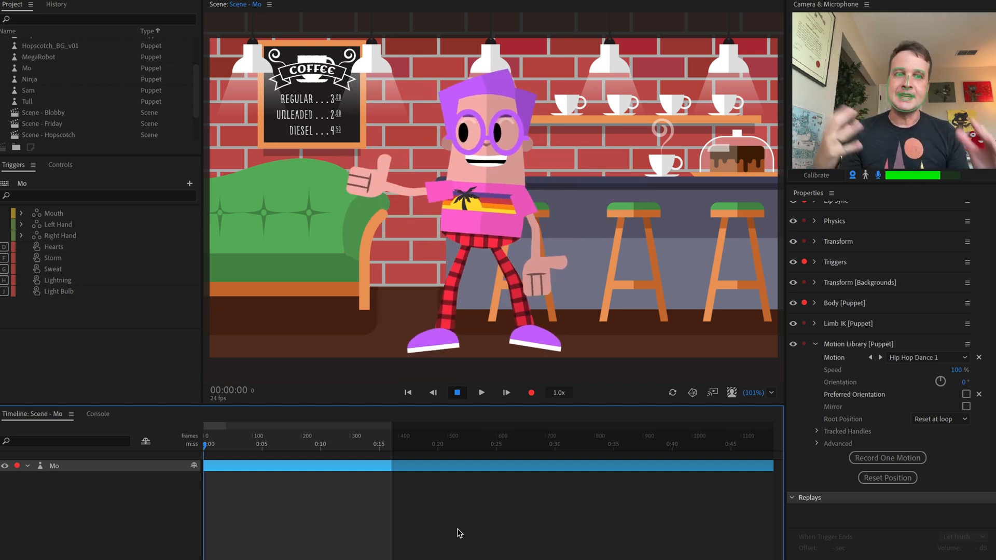
mouse_move(887, 458)
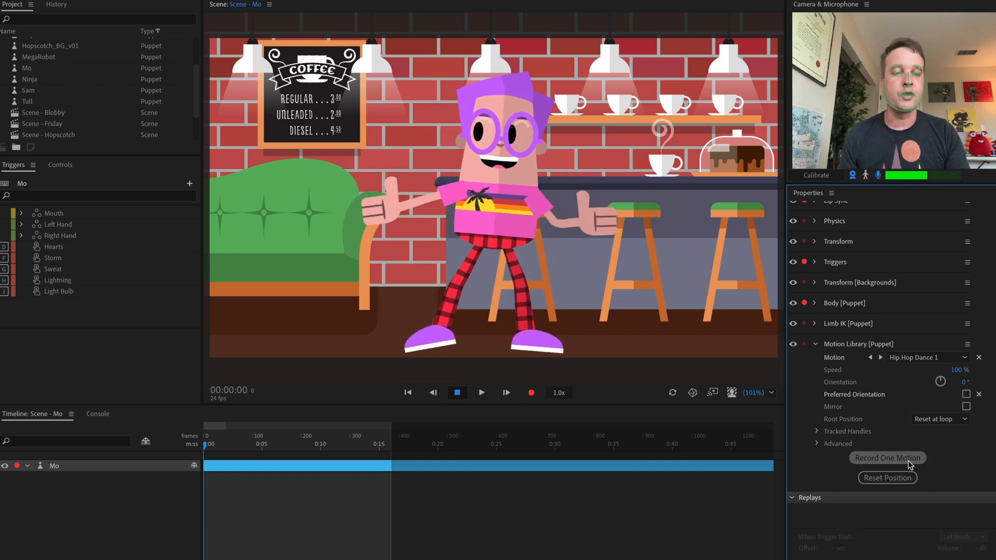
Record one Hip Hop Dance 1 pass for Mo, leaving the live motion set to None.
left_click(886, 458)
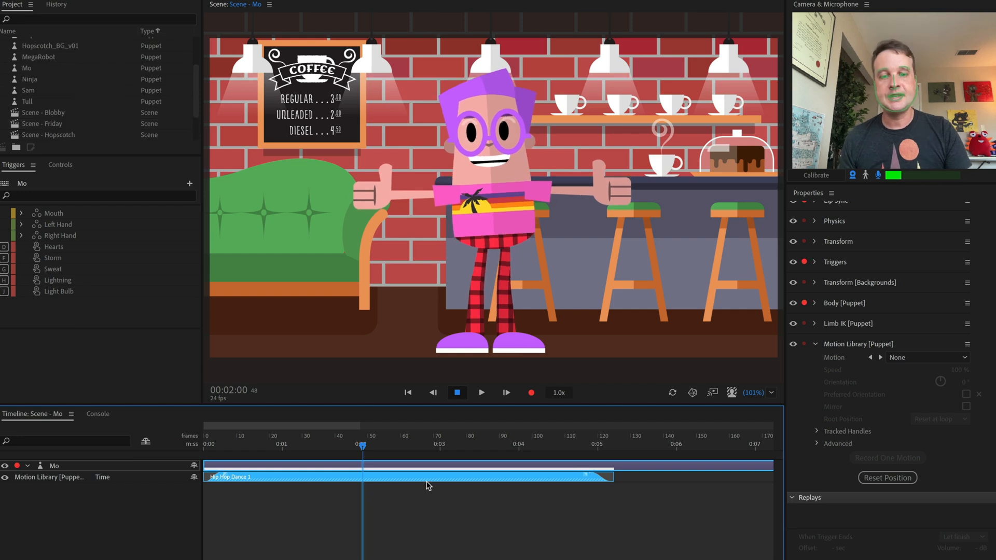
Create a replay from Mo's Hip Hop Dance 1 take, adding it to the Triggers panel.
right_click(426, 483)
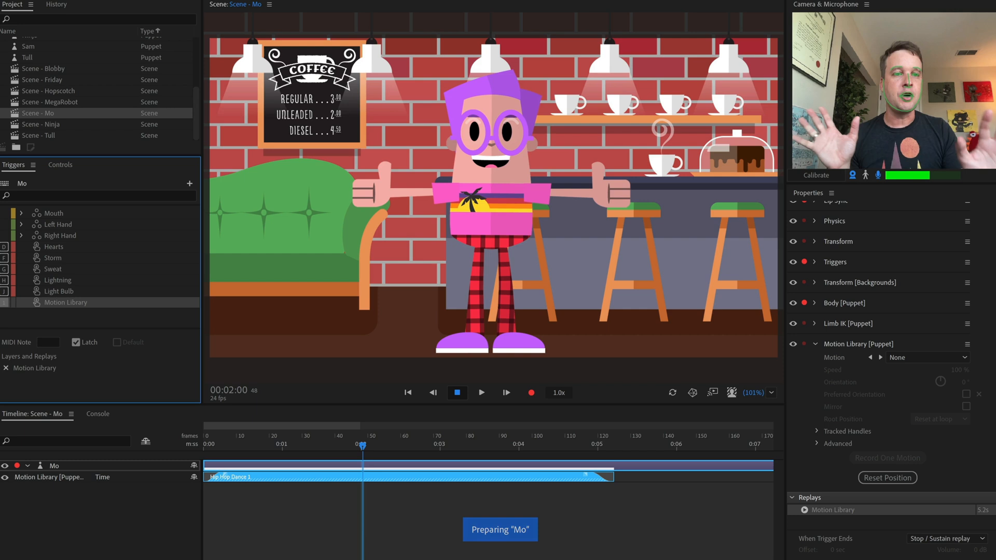
mouse_move(562, 452)
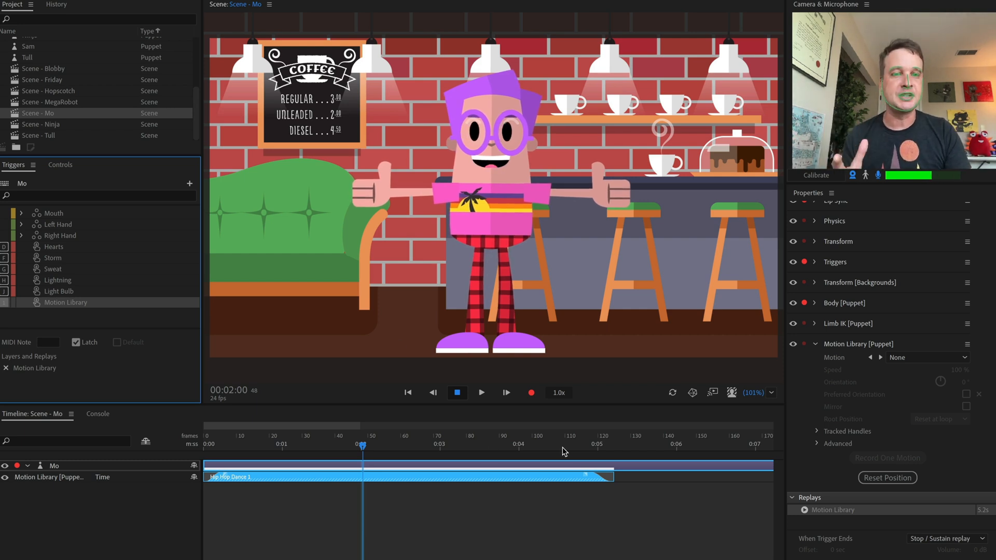